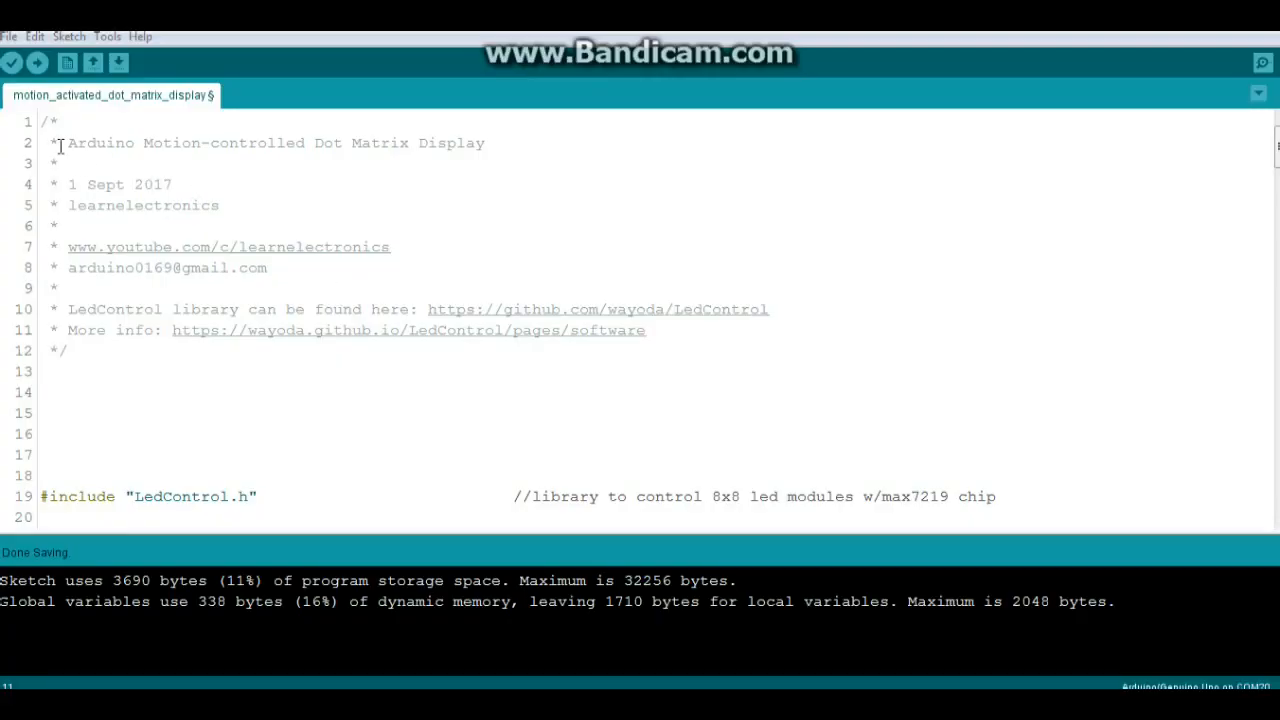
Point out the sketch title comment and the LedControl more-info link in the header
click(50, 142)
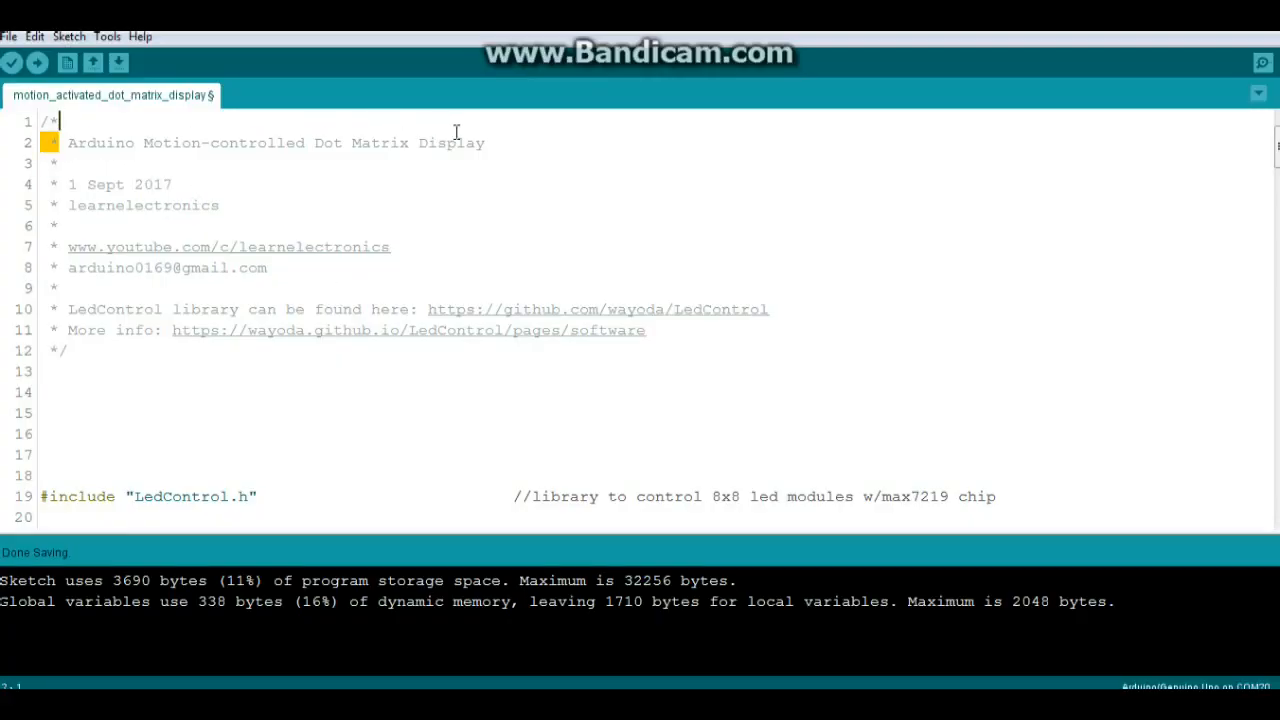
triple_click(270, 142)
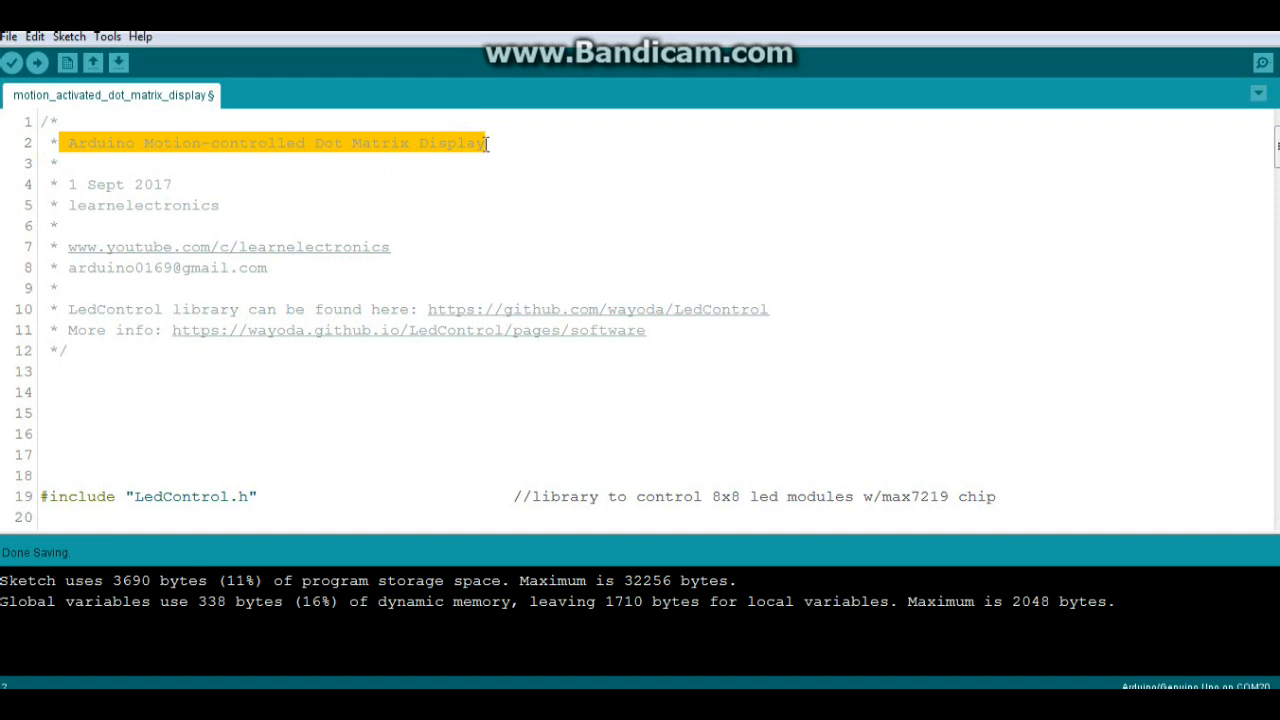
mouse_move(408, 292)
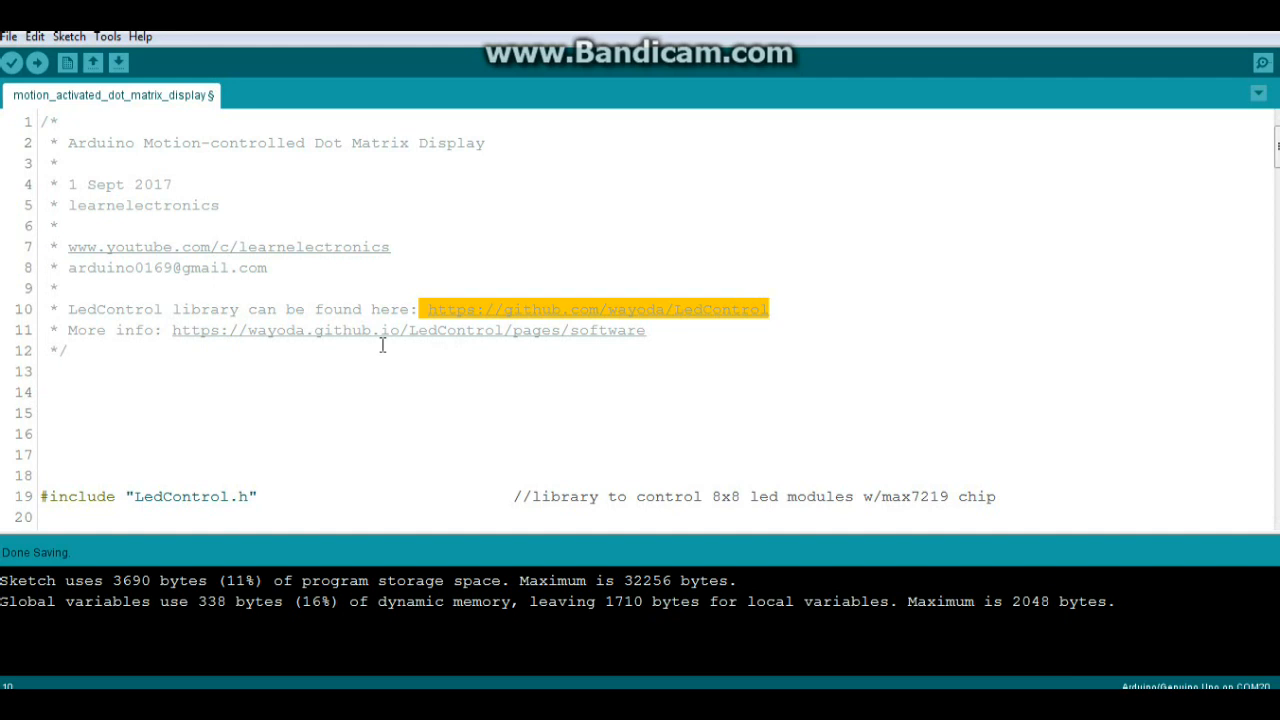
mouse_move(170, 336)
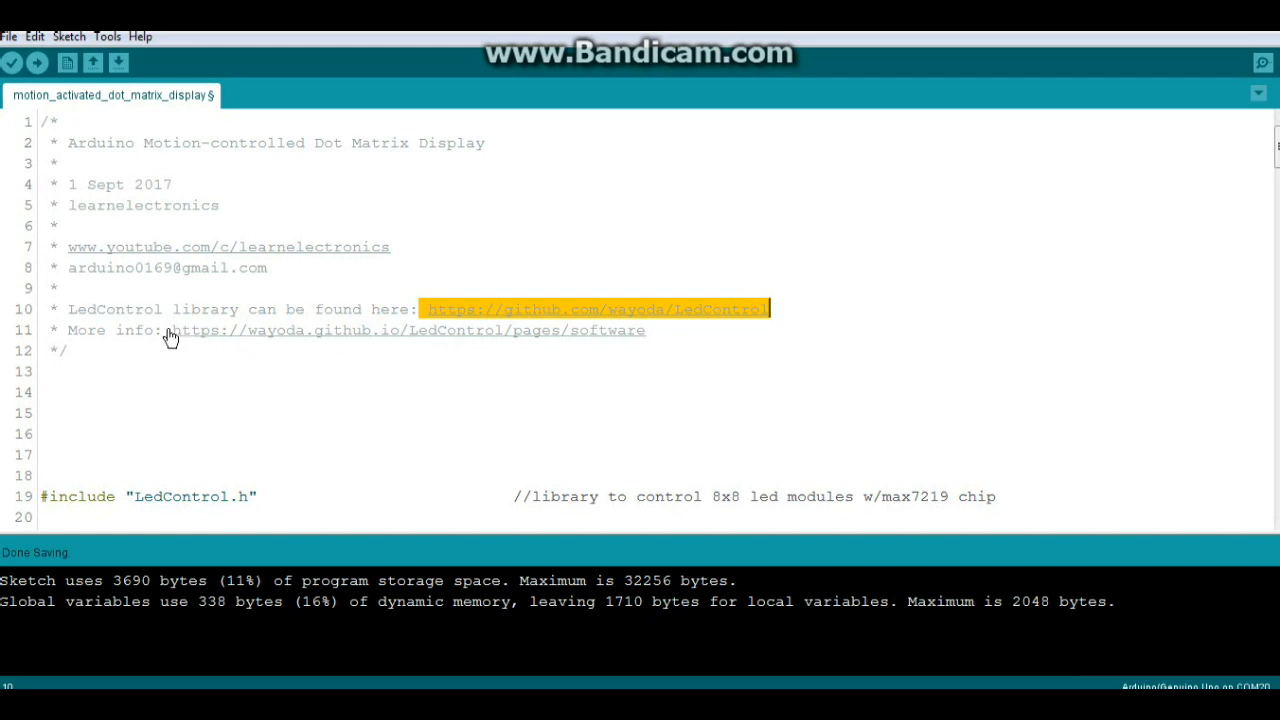
click(648, 330)
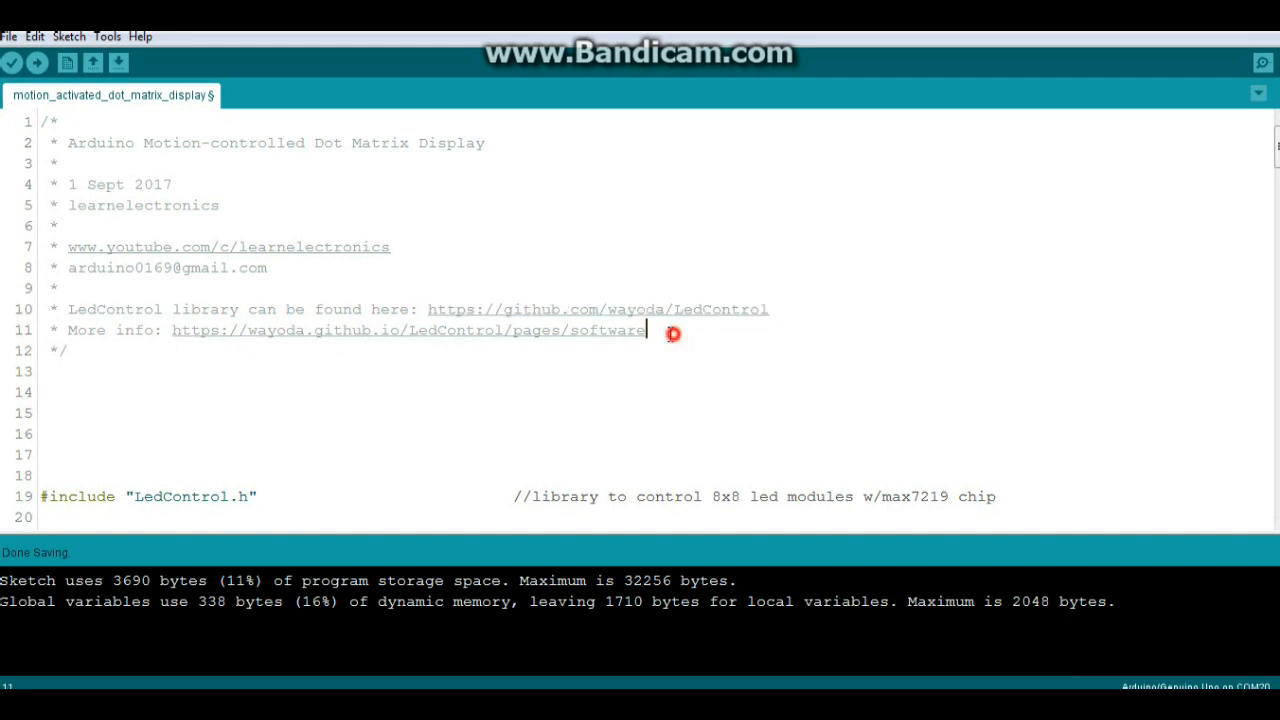
double_click(400, 330)
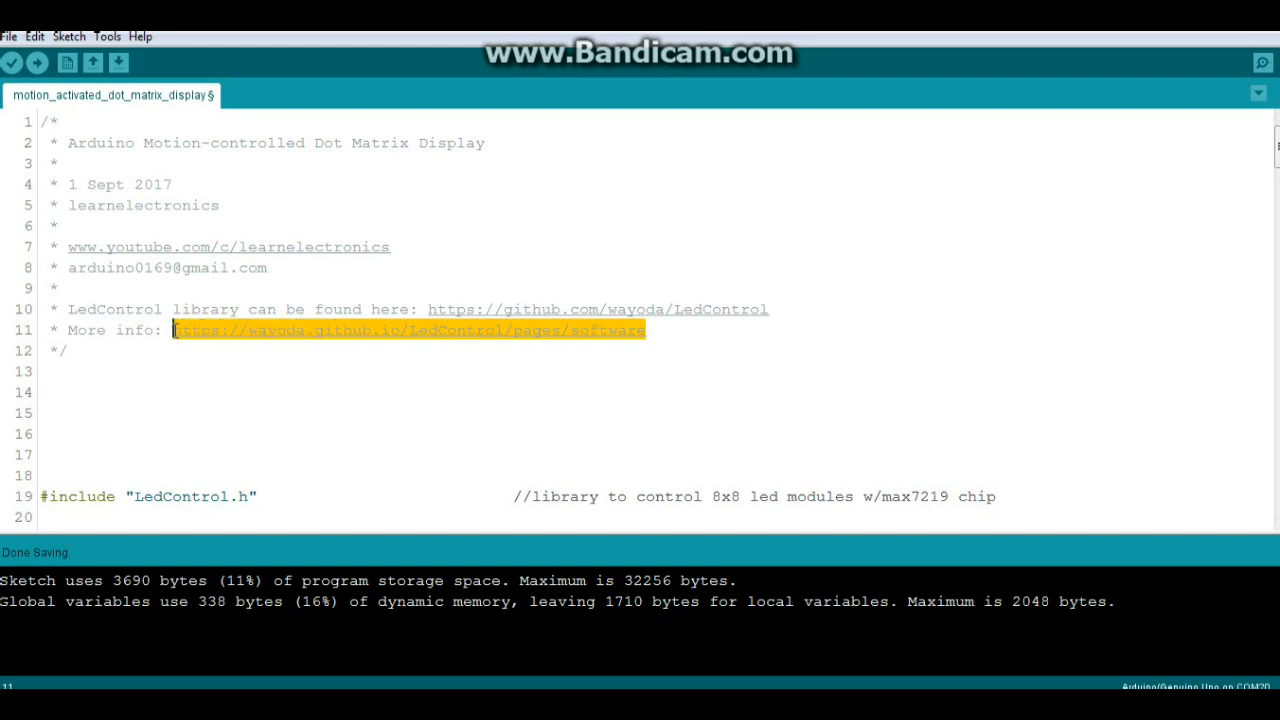
mouse_move(862, 260)
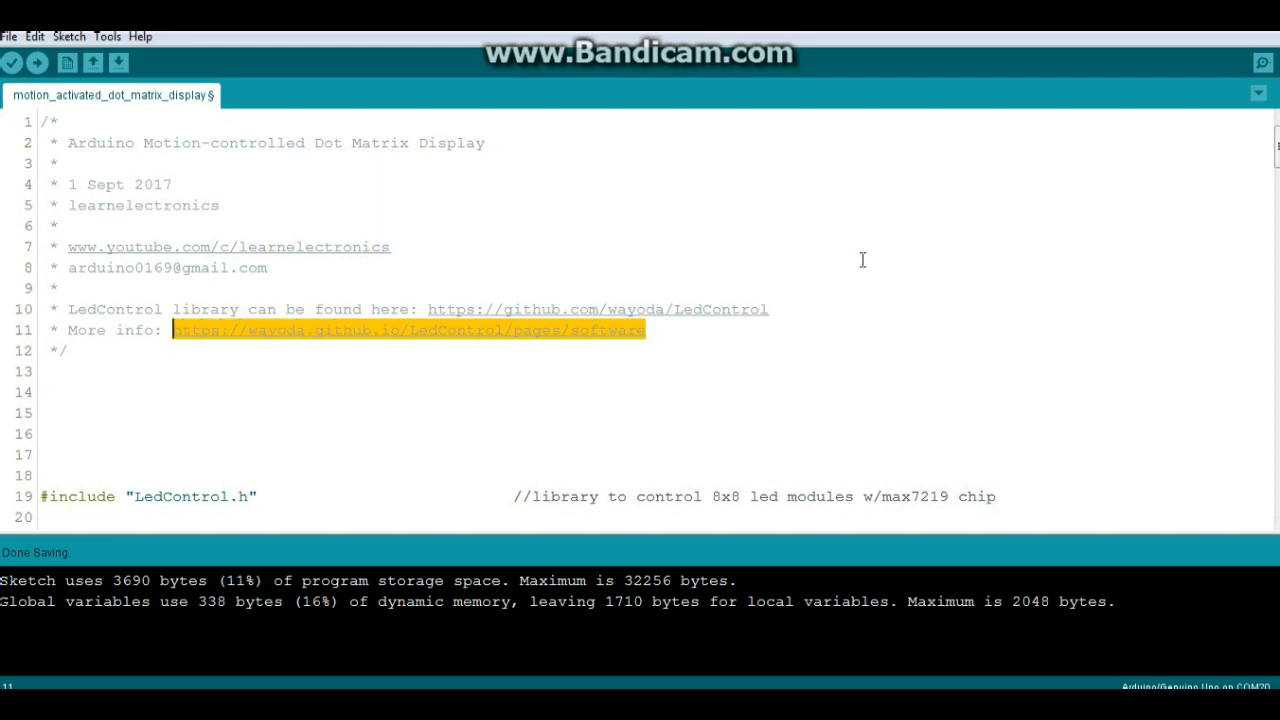
Highlight the LedControl declaration, its instance name lc and the pin 12 DIN comment
scroll(down, 3)
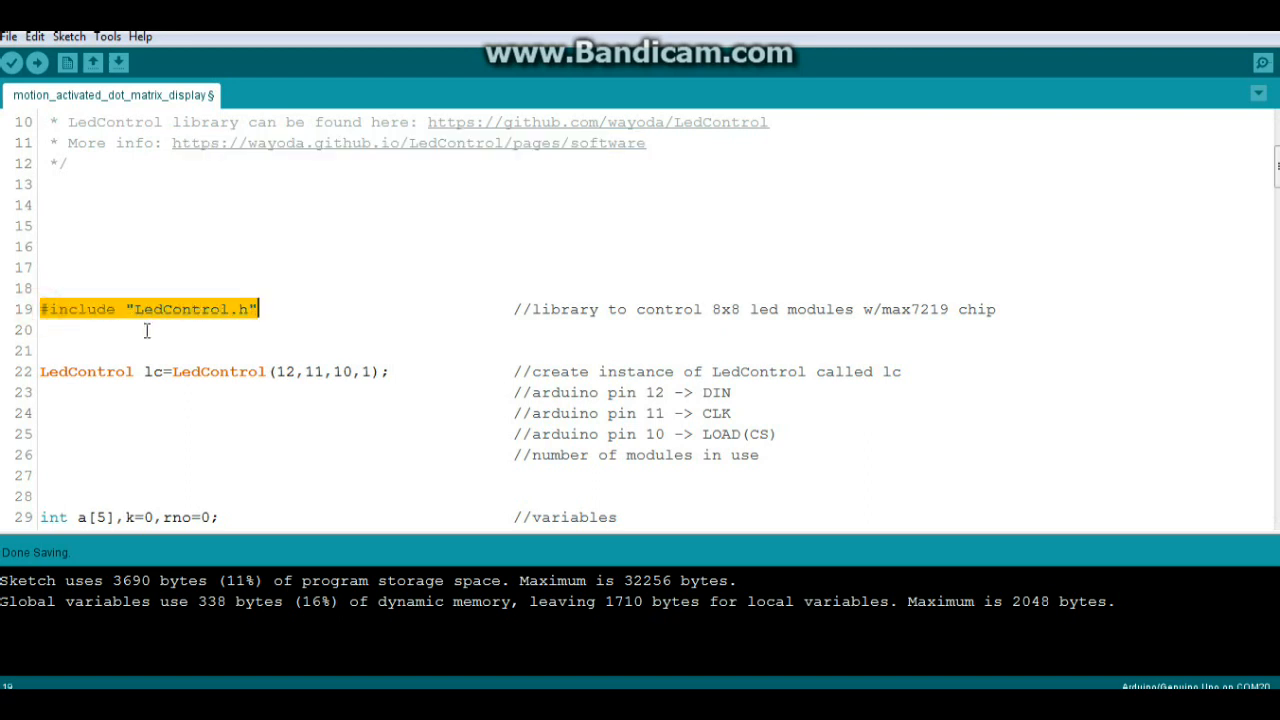
click(40, 370)
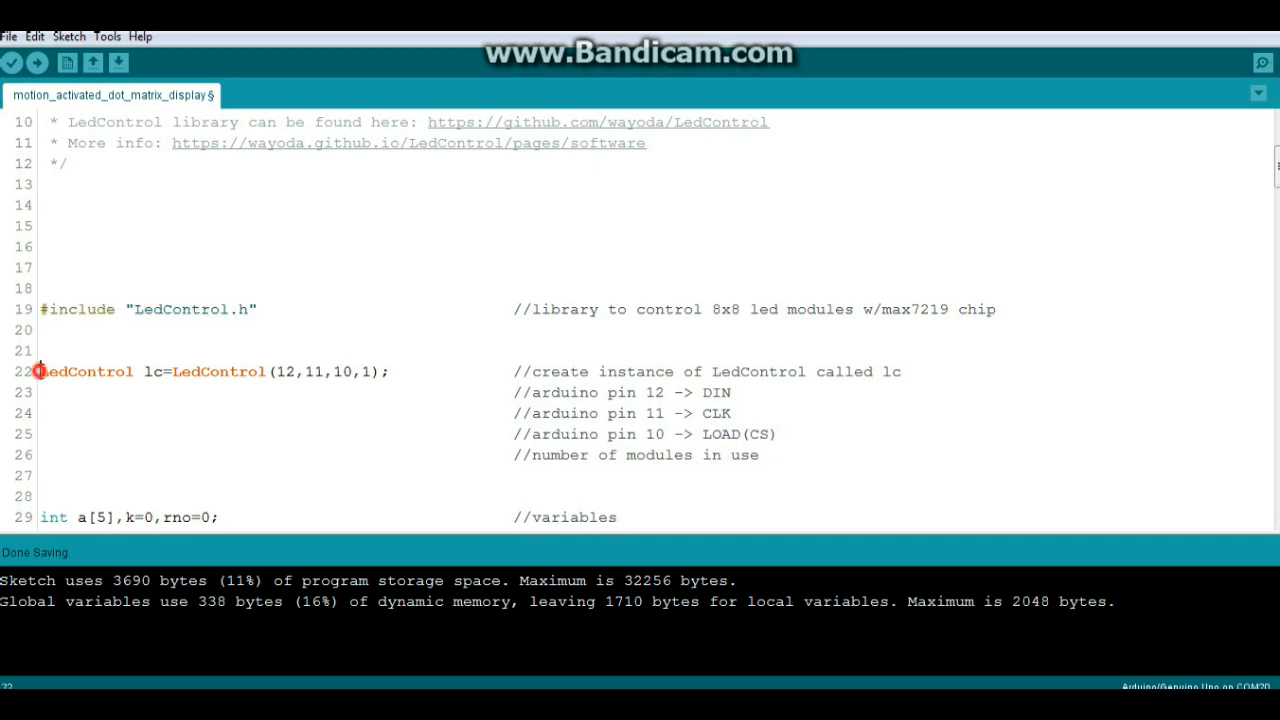
double_click(84, 370)
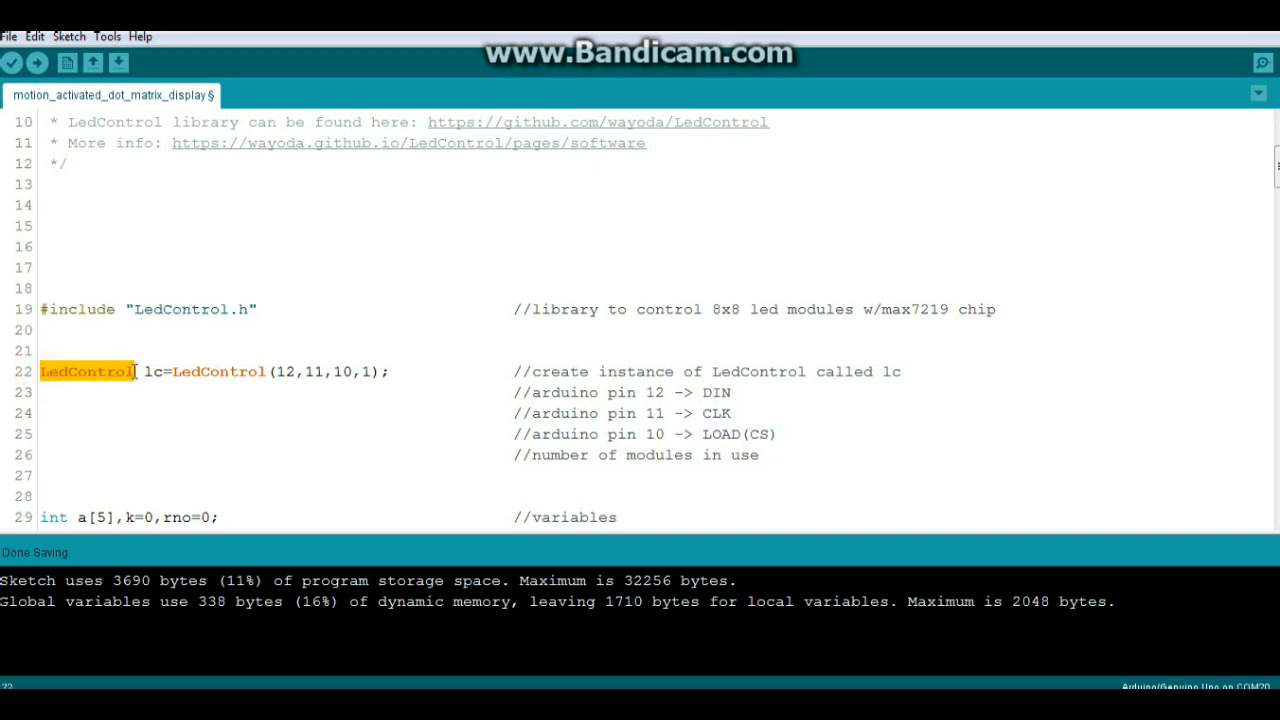
click(140, 370)
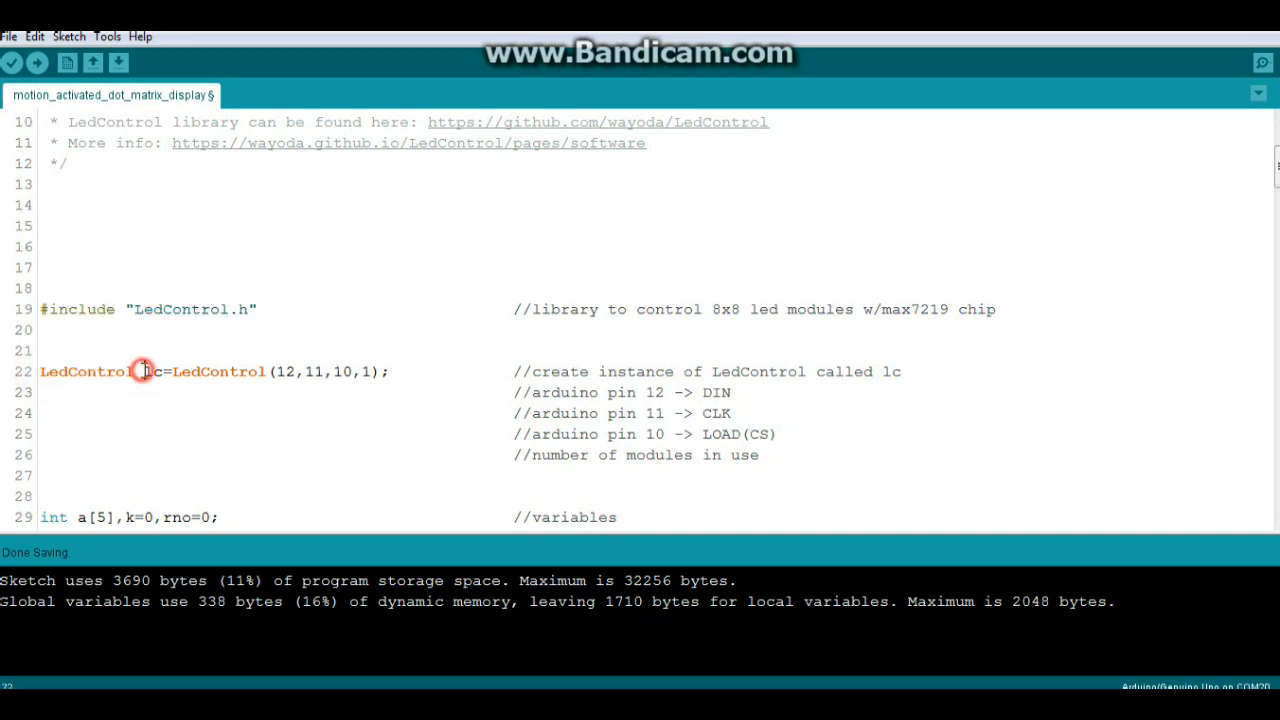
double_click(148, 370)
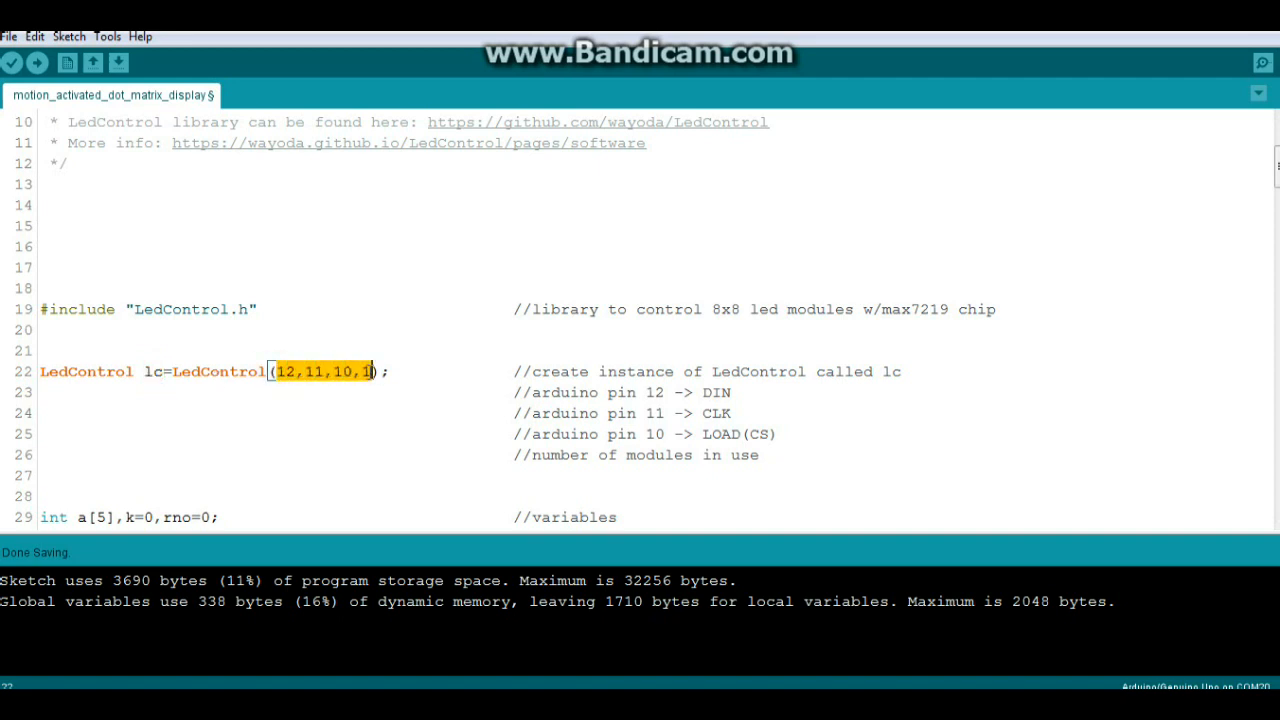
mouse_move(690, 392)
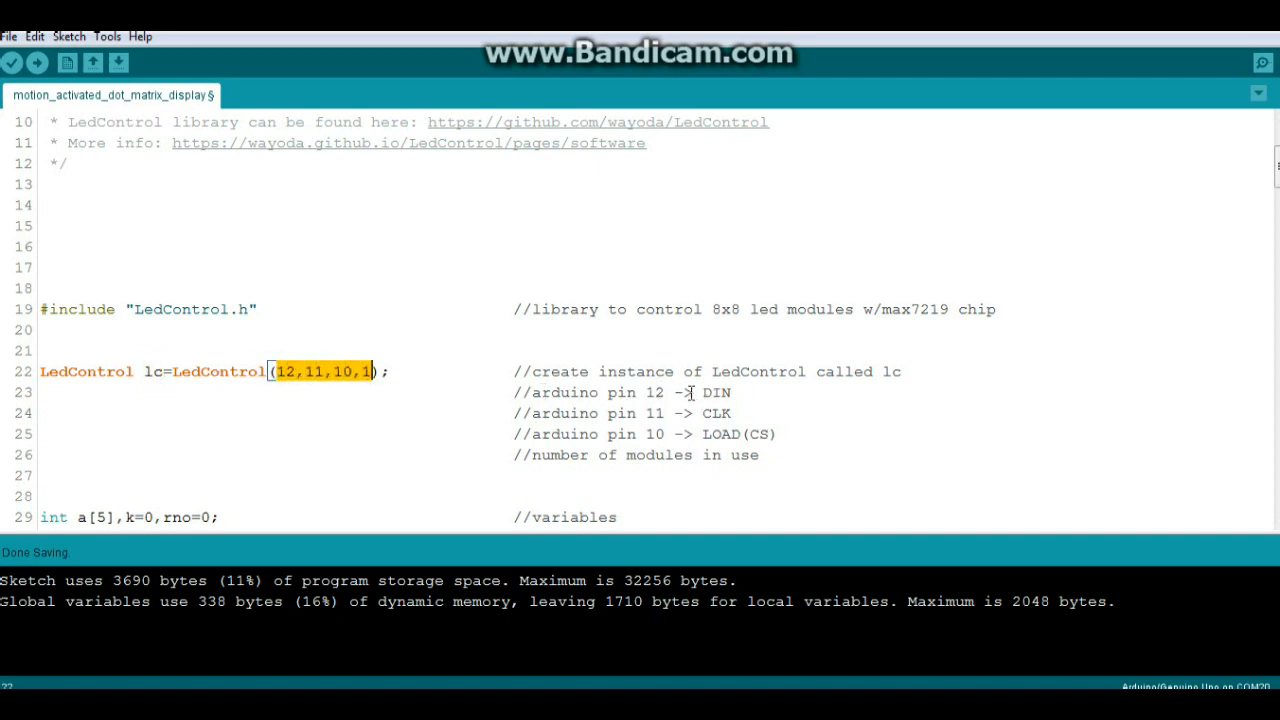
double_click(714, 392)
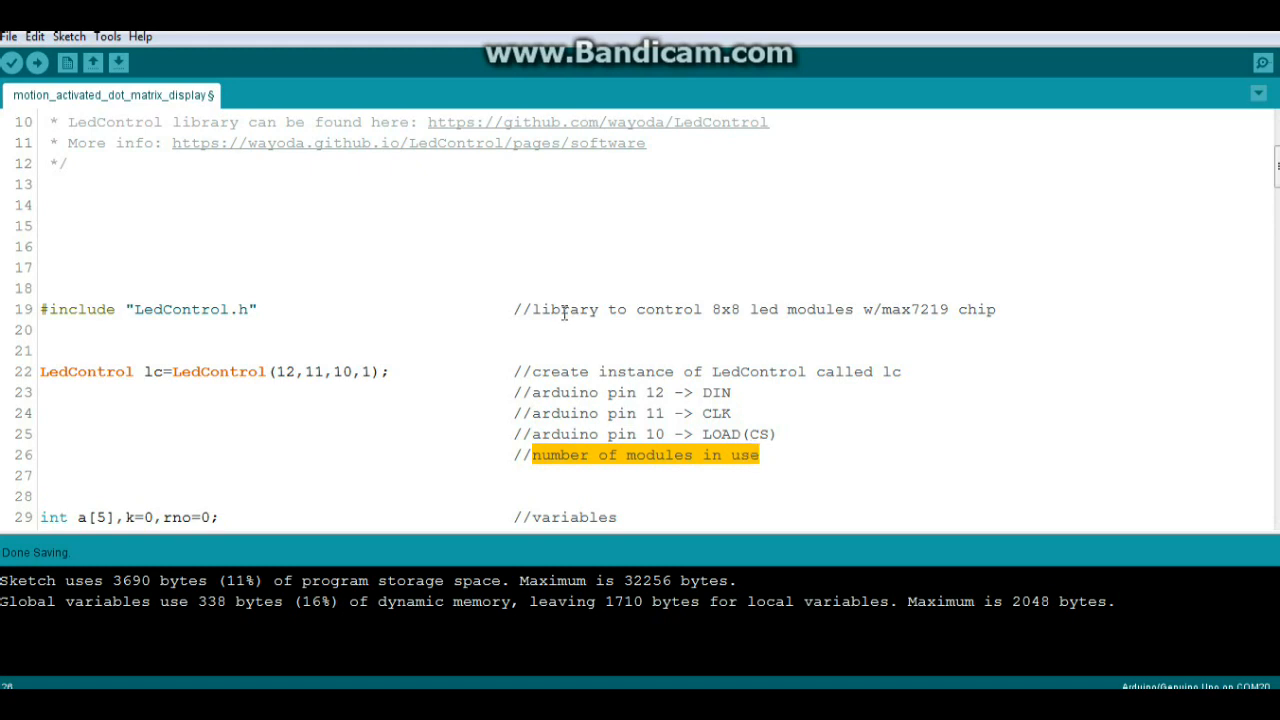
Scroll down through both invader bitmap arrays to reach the lister() function
scroll(down, 3)
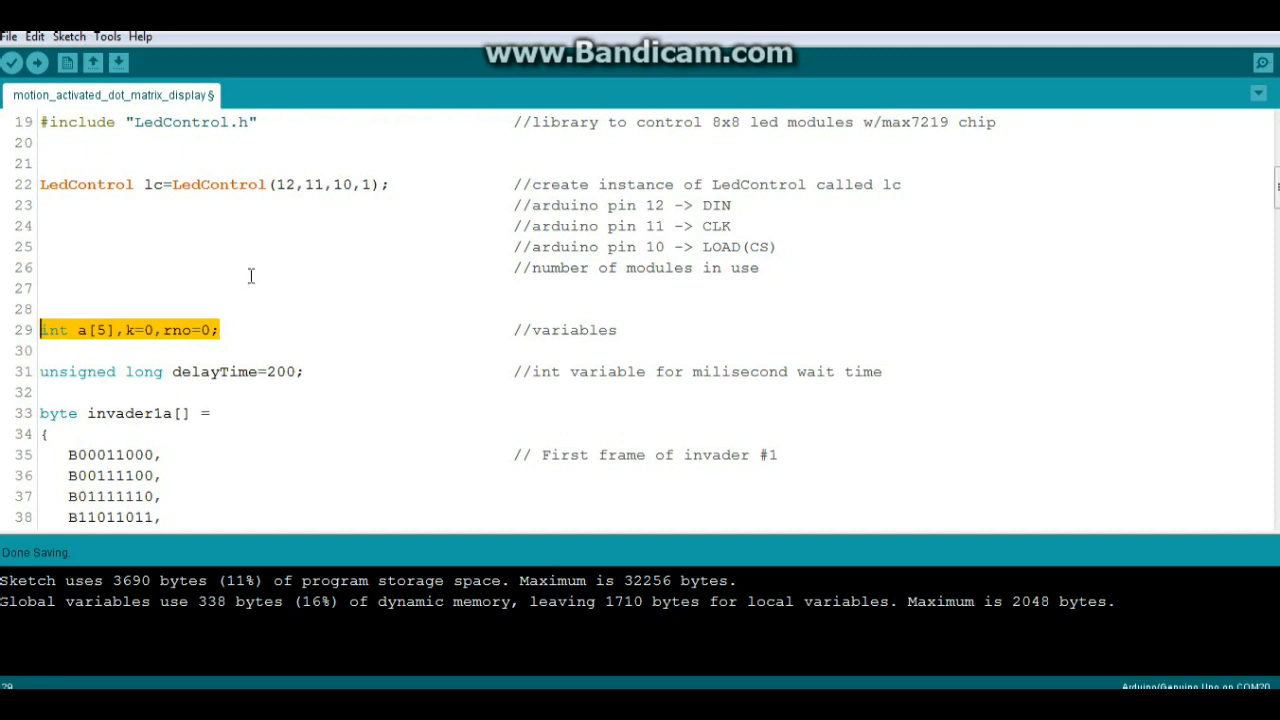
scroll(down, 3)
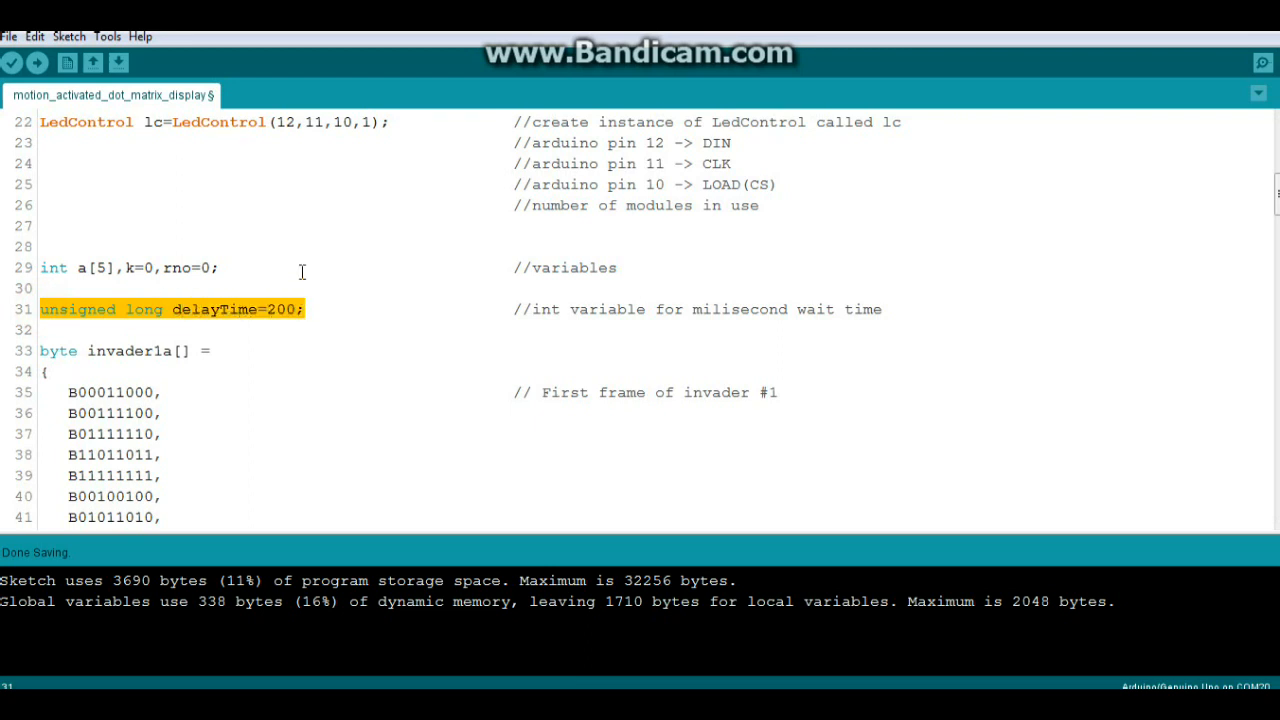
mouse_move(292, 258)
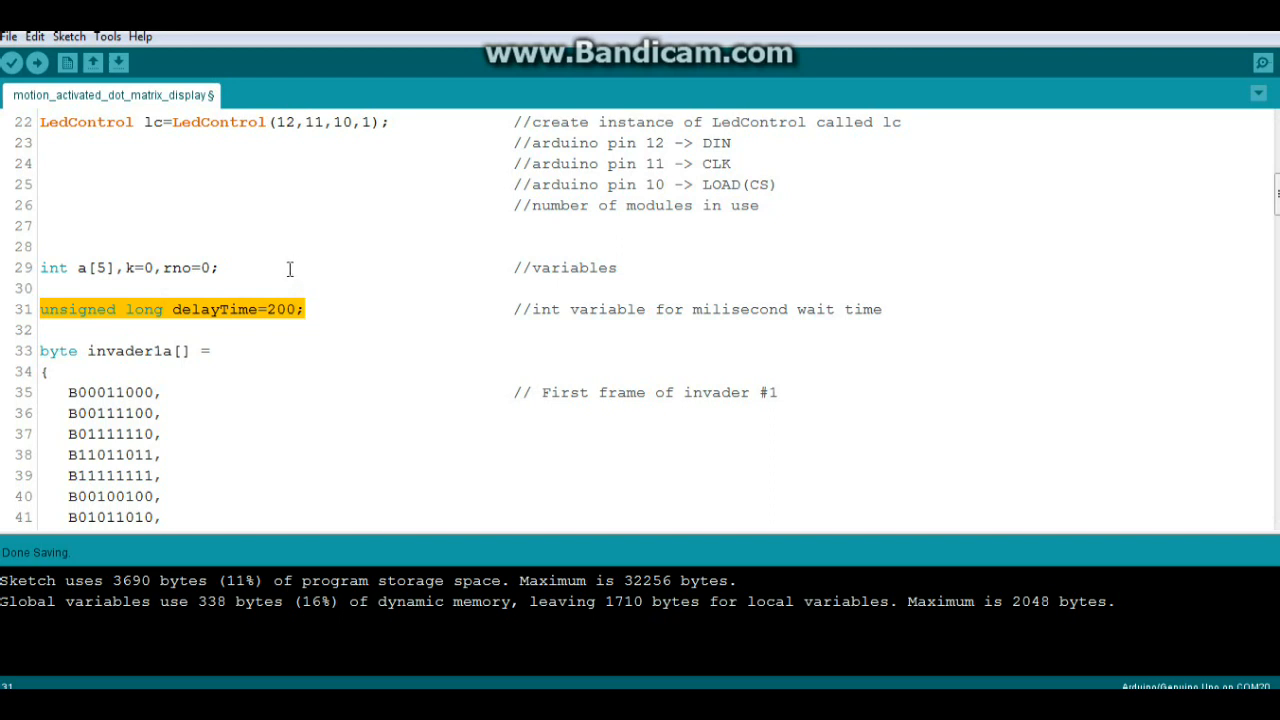
scroll(down, 3)
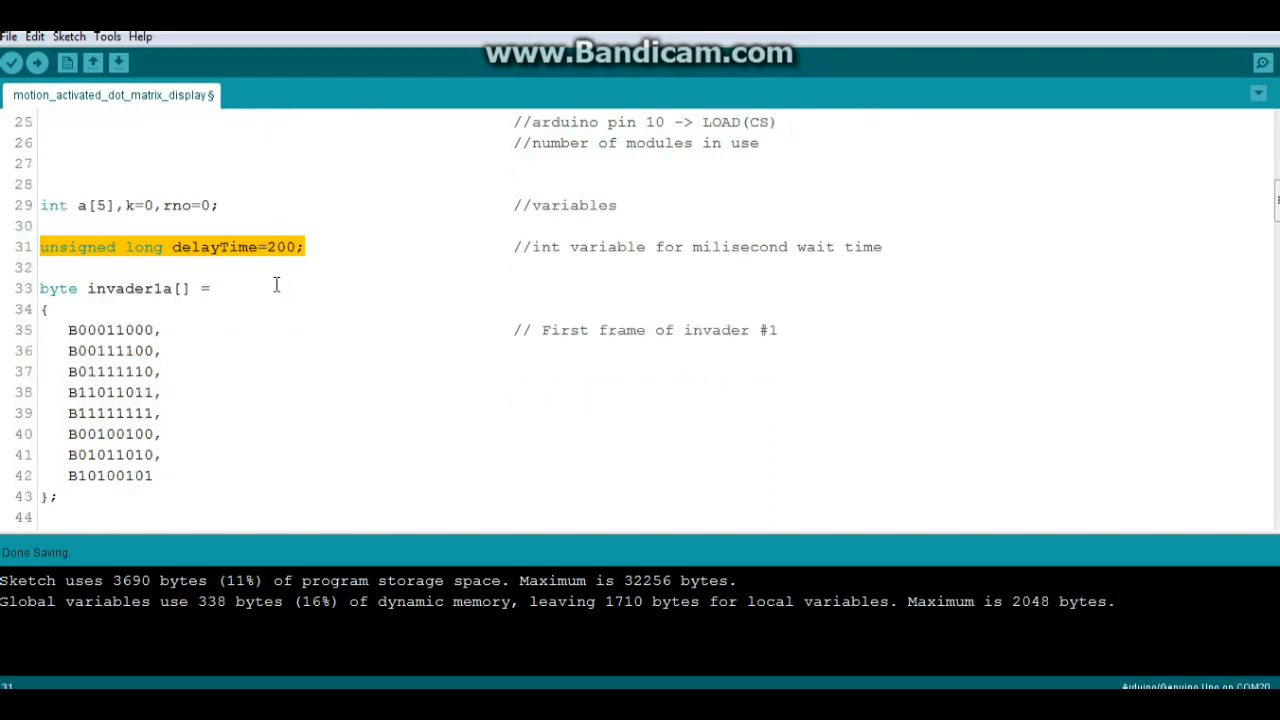
scroll(down, 3)
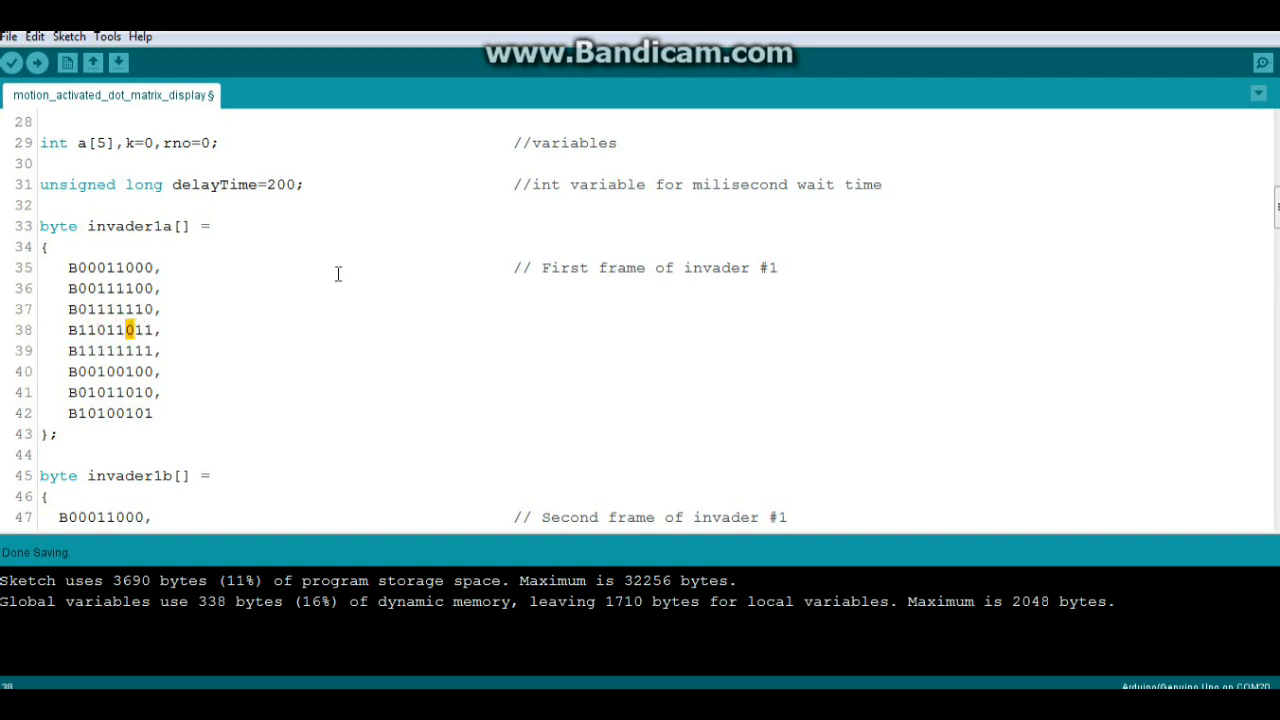
scroll(down, 3)
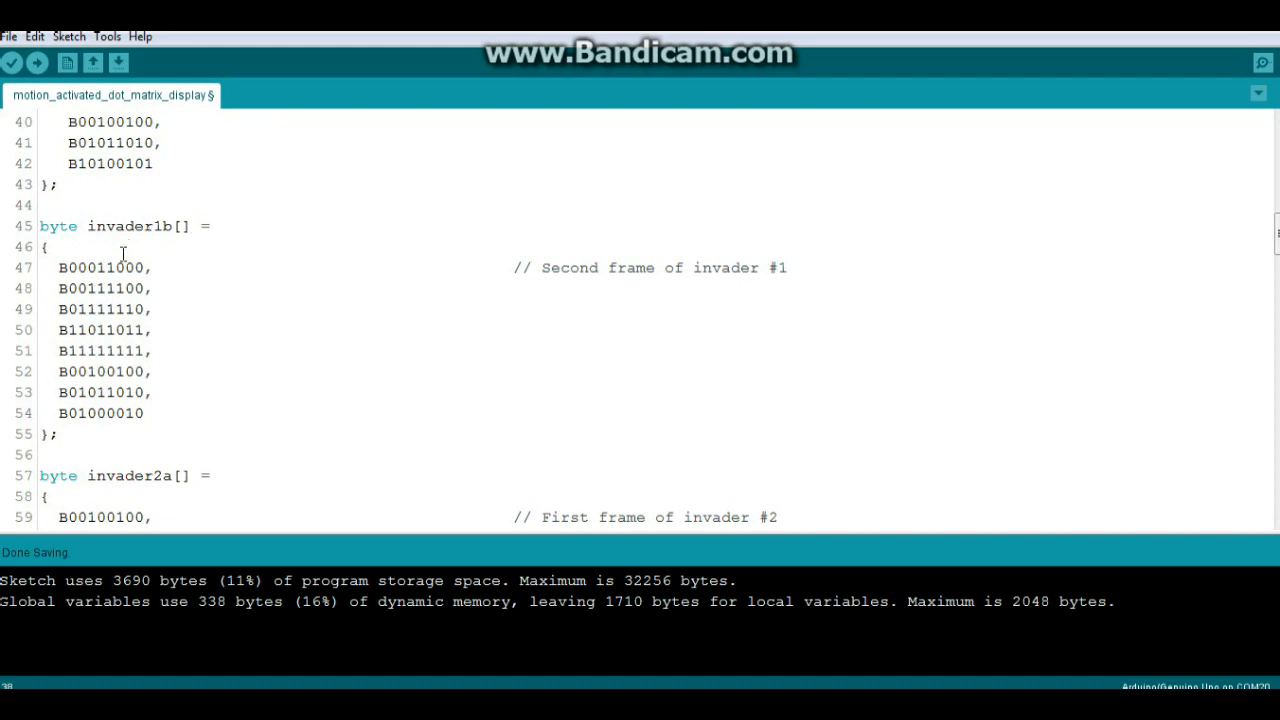
scroll(down, 3)
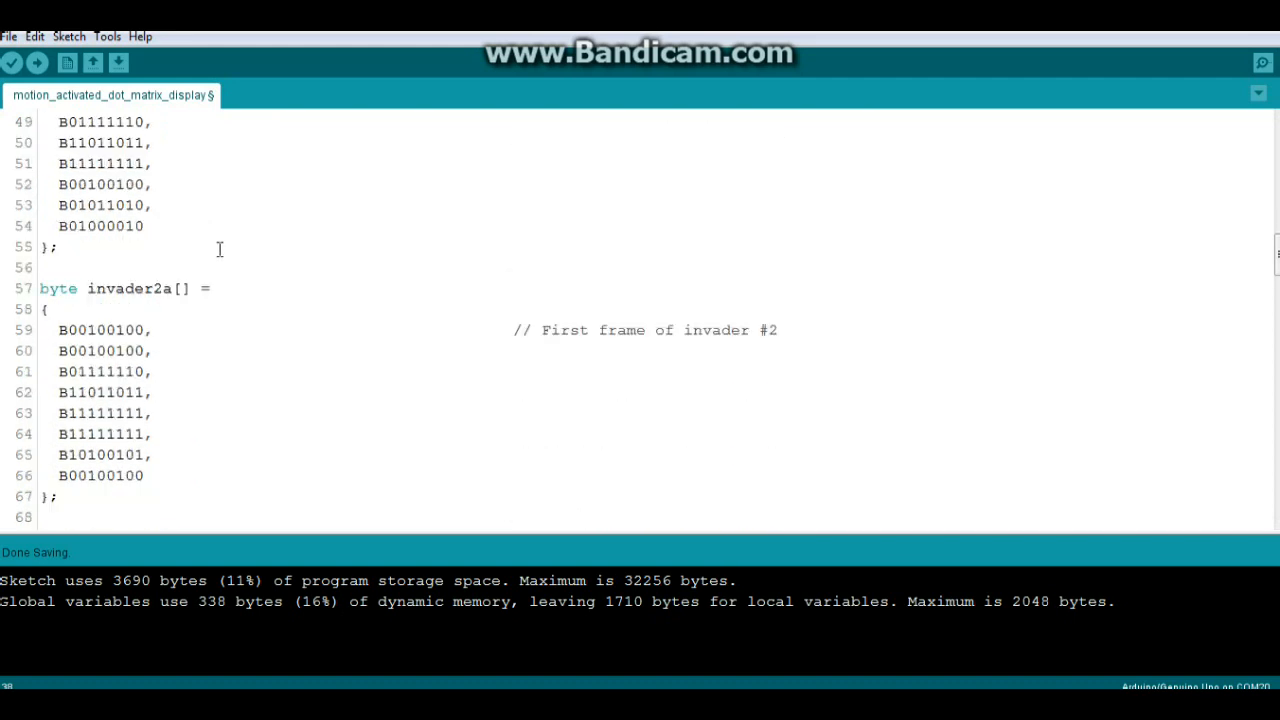
mouse_move(116, 308)
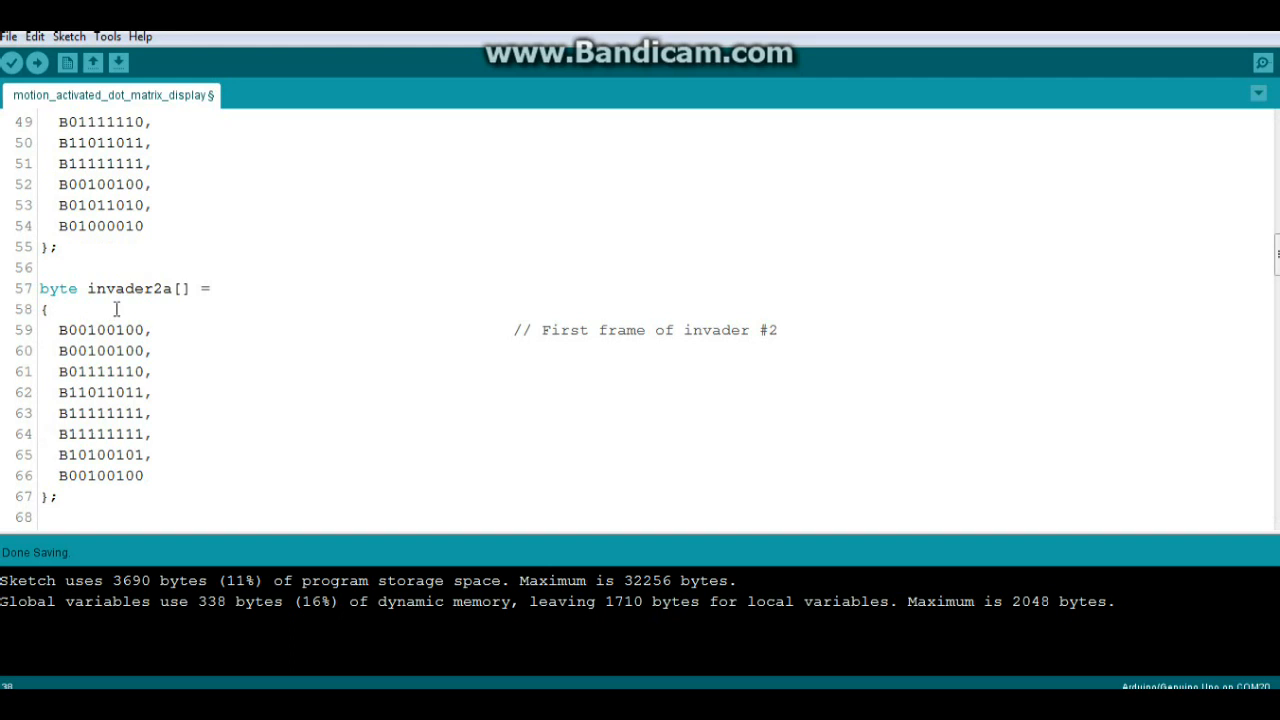
scroll(down, 3)
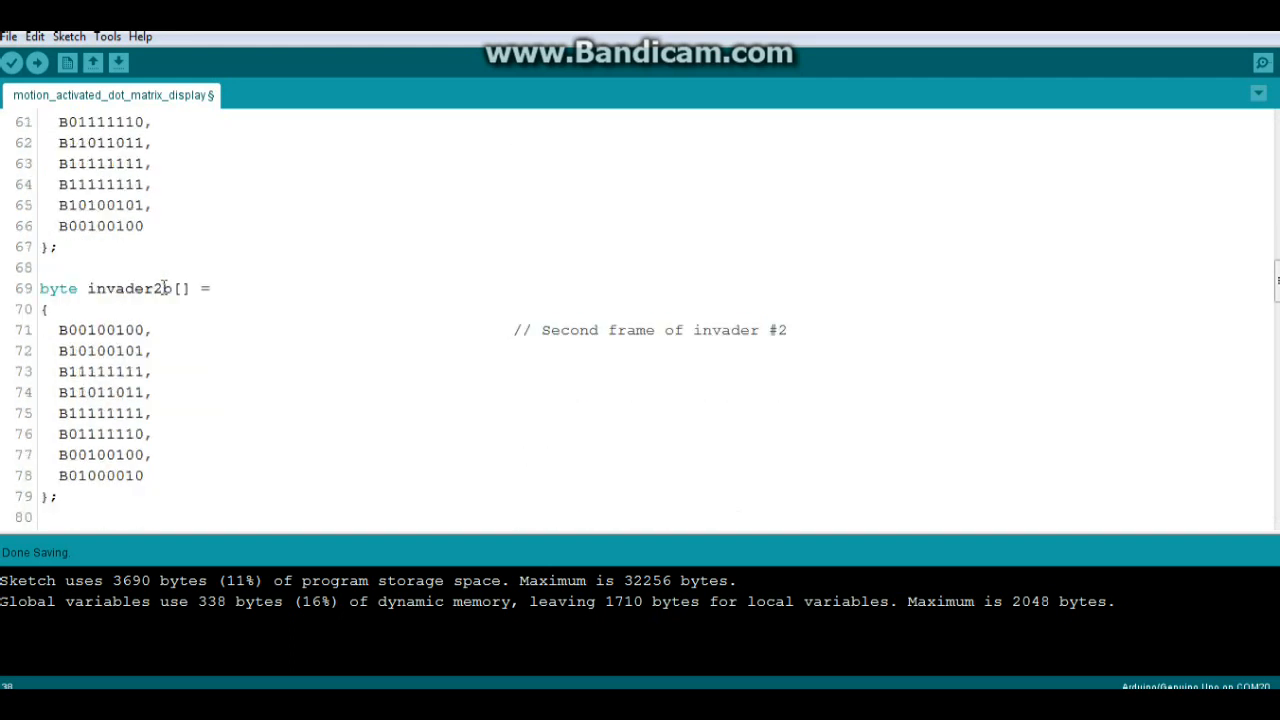
scroll(down, 3)
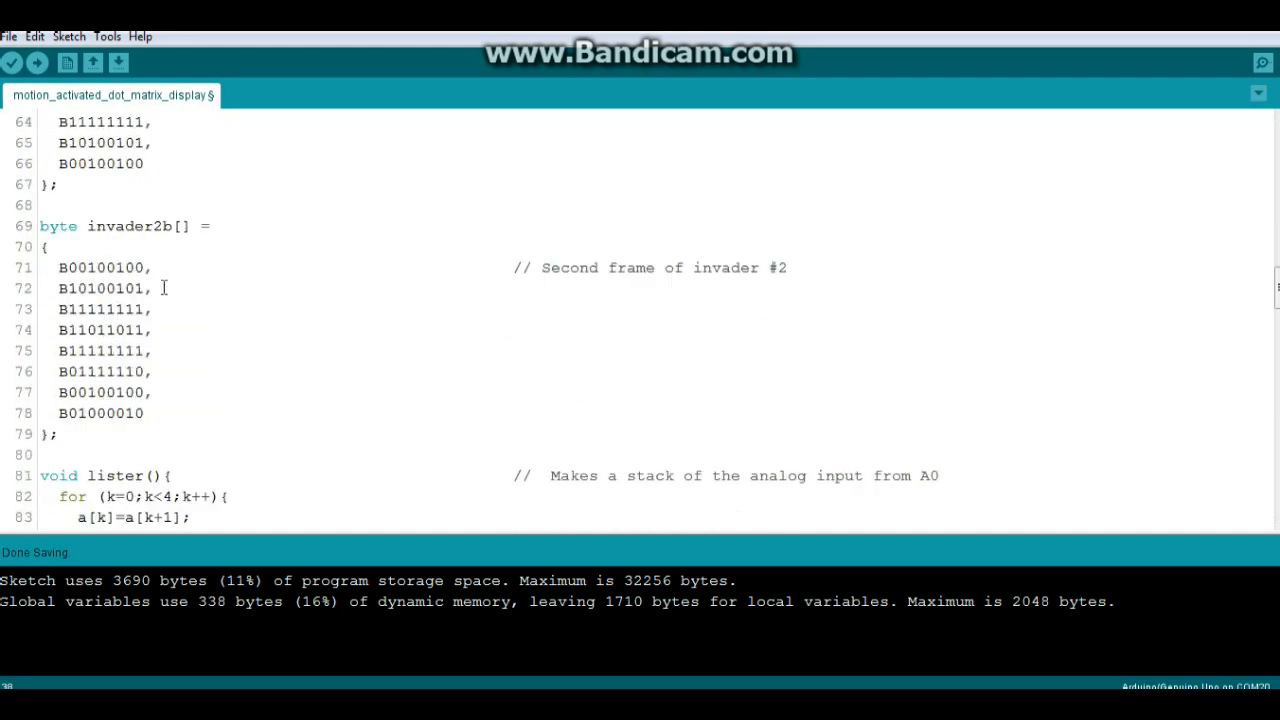
scroll(down, 3)
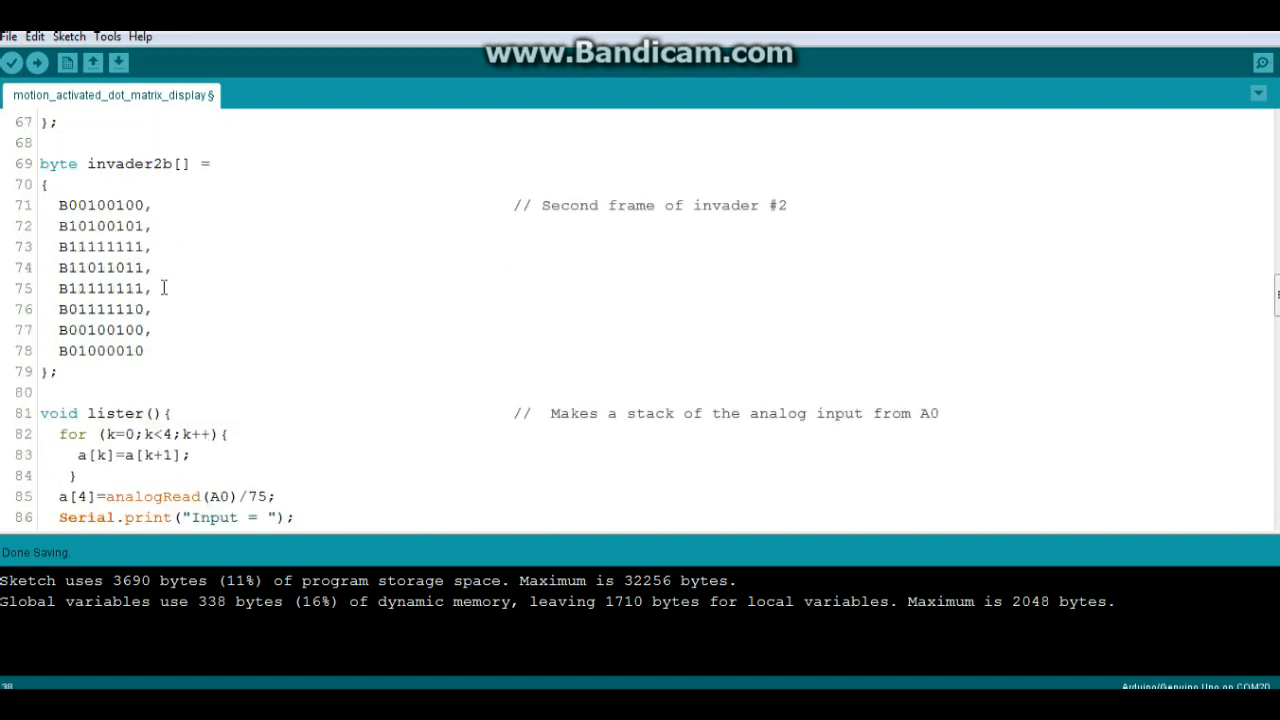
scroll(down, 3)
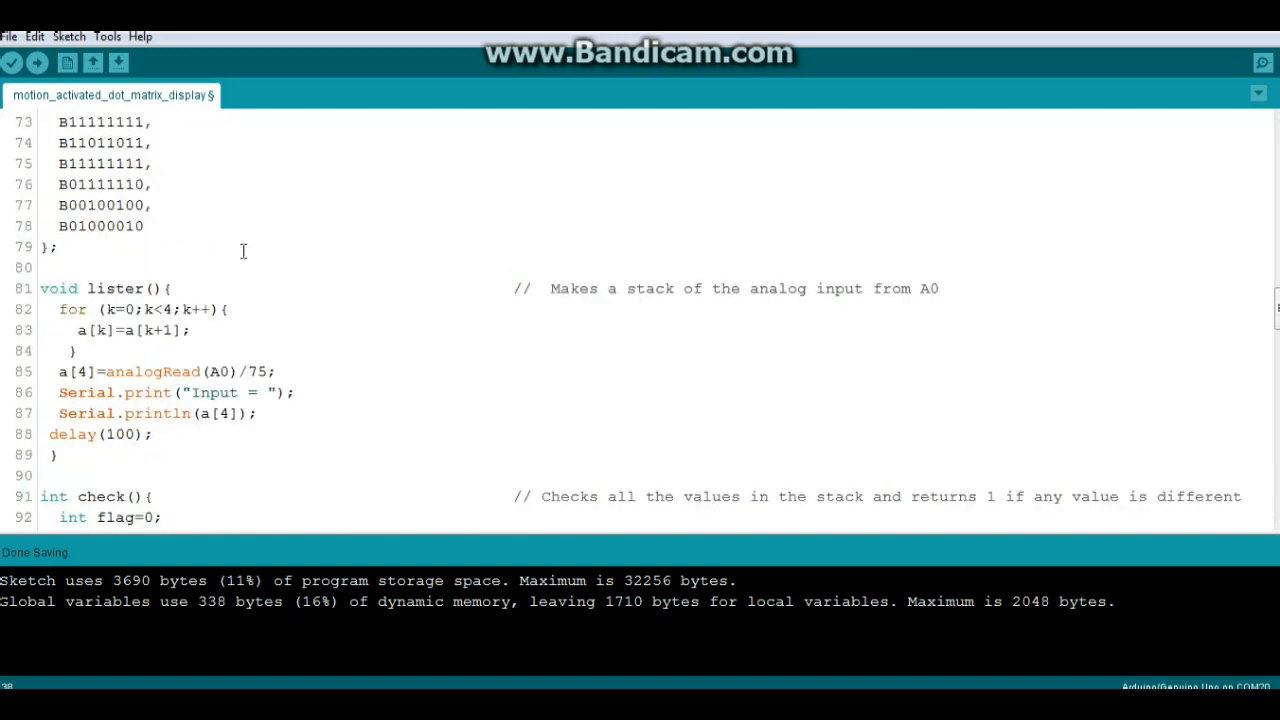
mouse_move(180, 266)
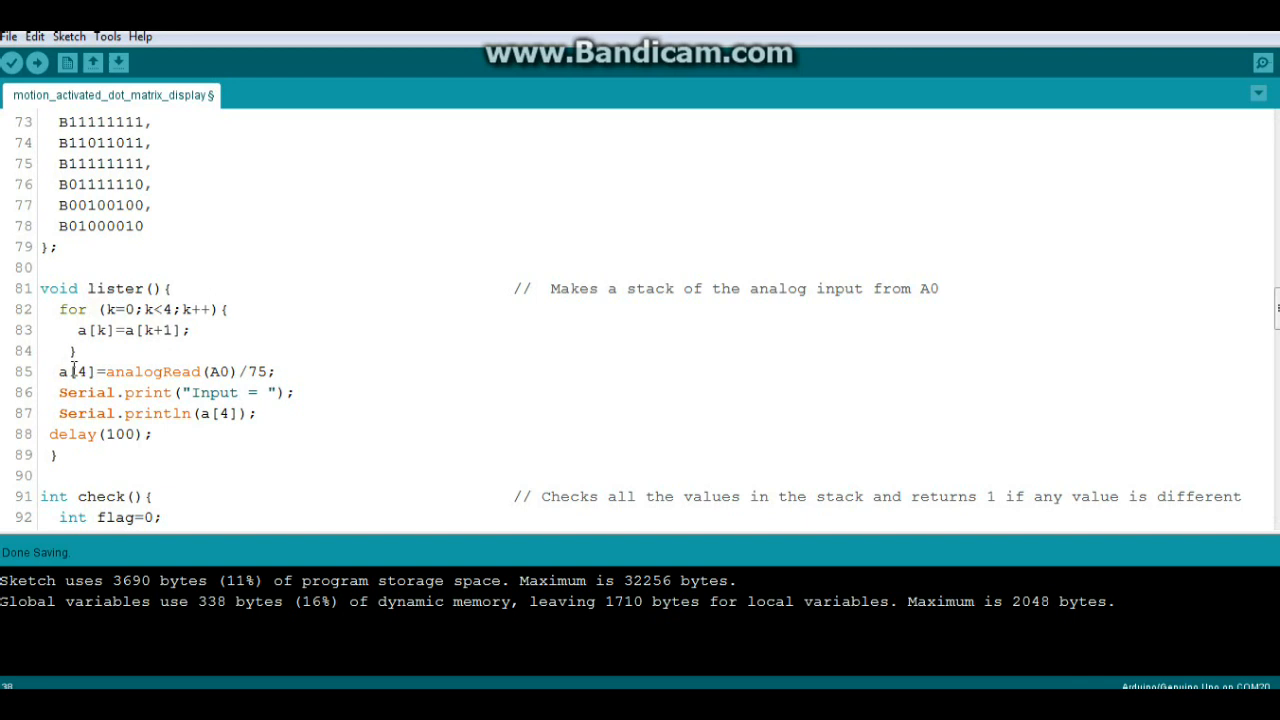
mouse_move(182, 370)
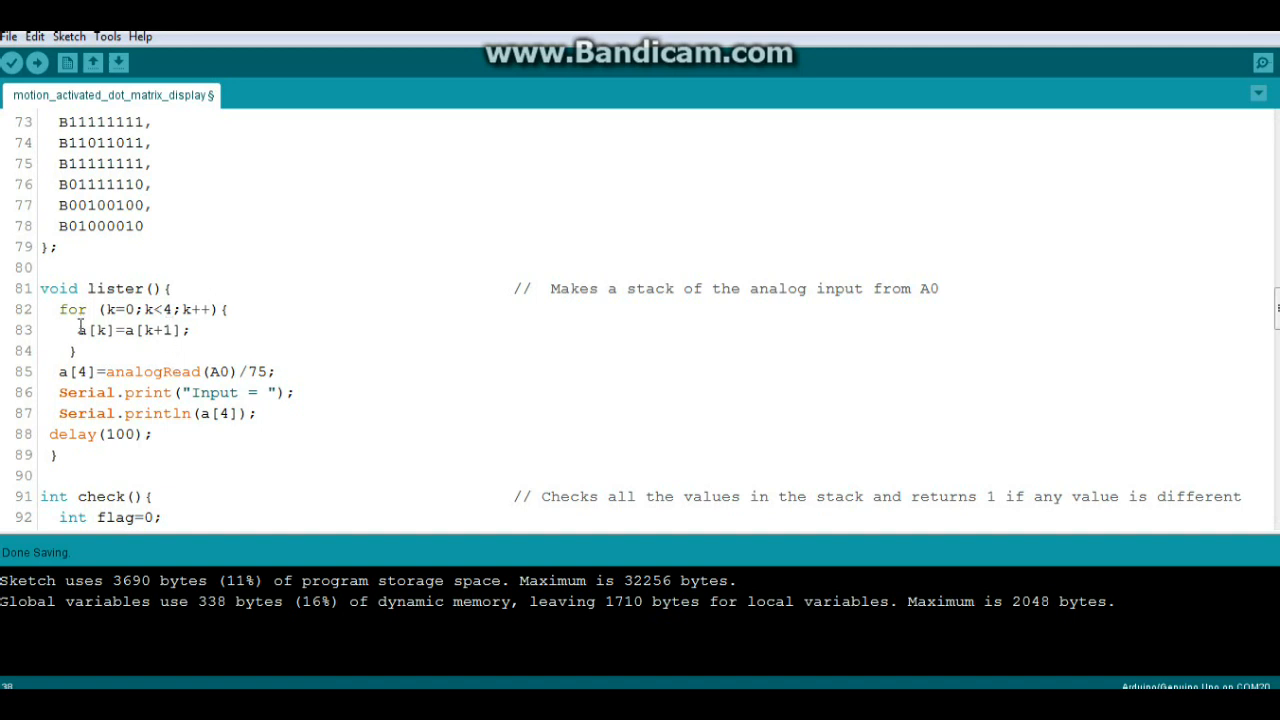
Review lister()'s shifting loop and analog read, then scroll to the check() function
click(268, 370)
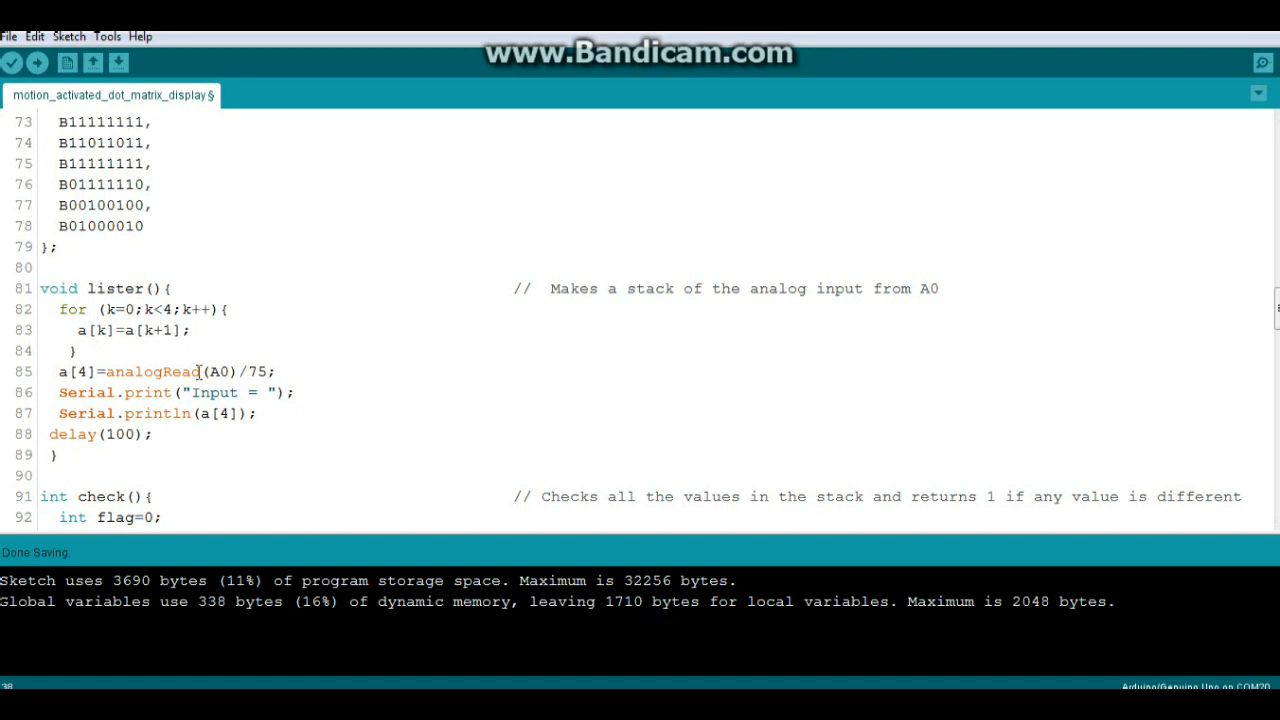
mouse_move(222, 346)
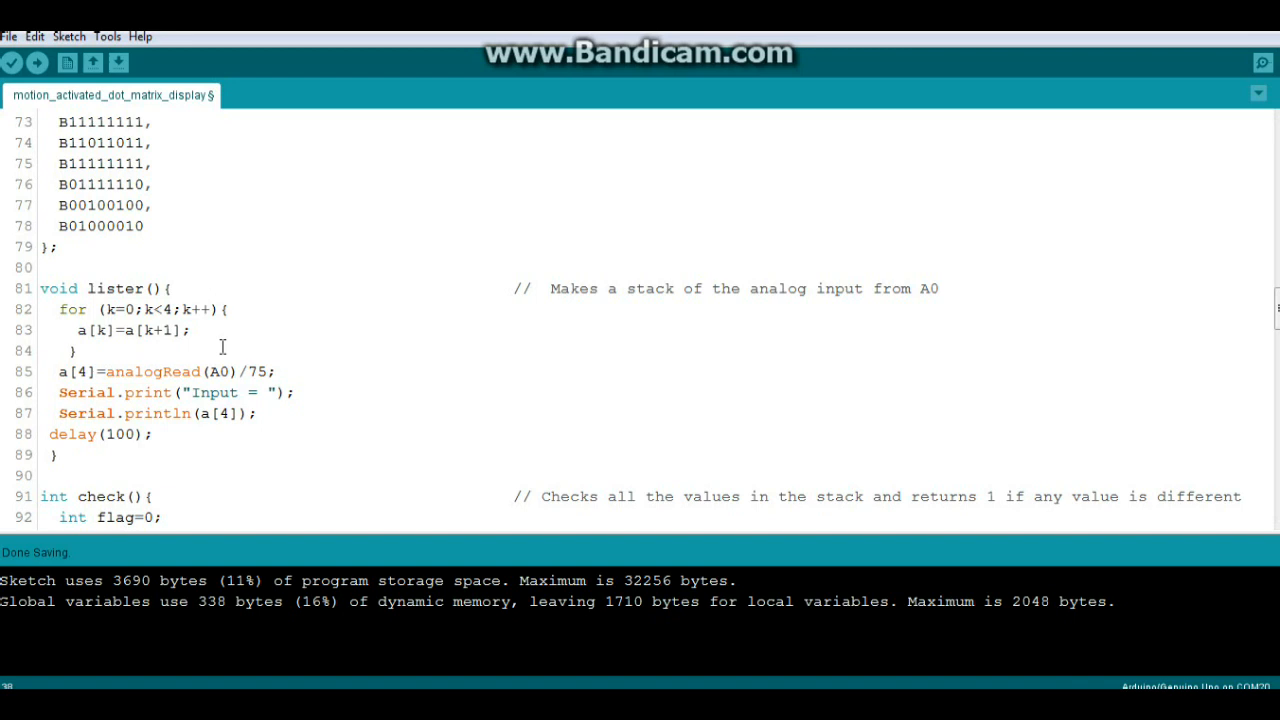
scroll(down, 3)
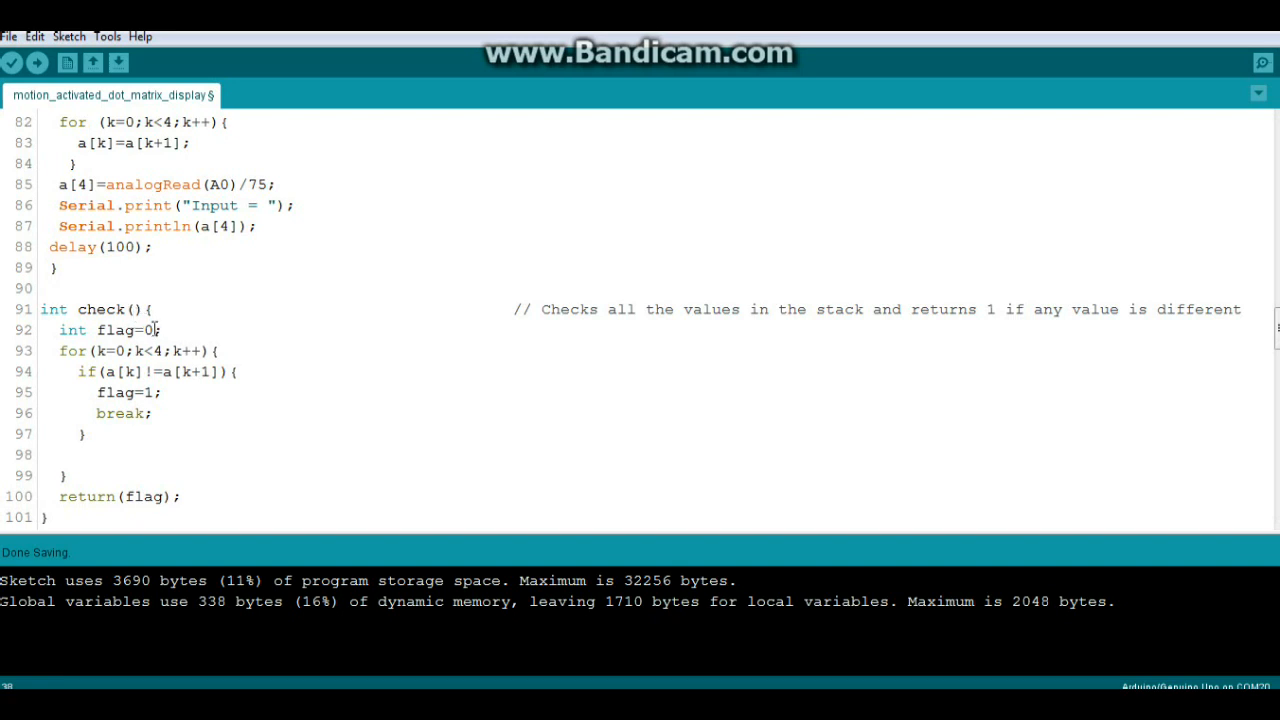
Highlight check()'s comparison loop, then scroll past sinvader1a() to setup() and disp()
double_click(120, 330)
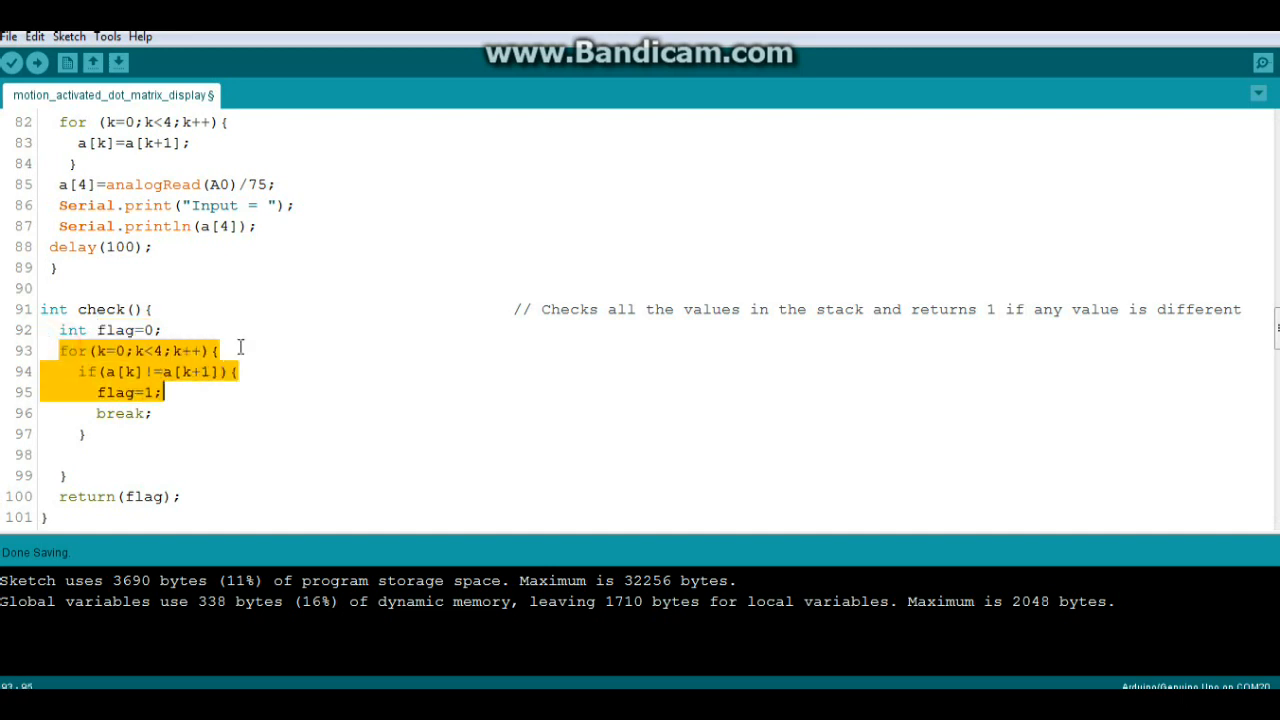
scroll(down, 3)
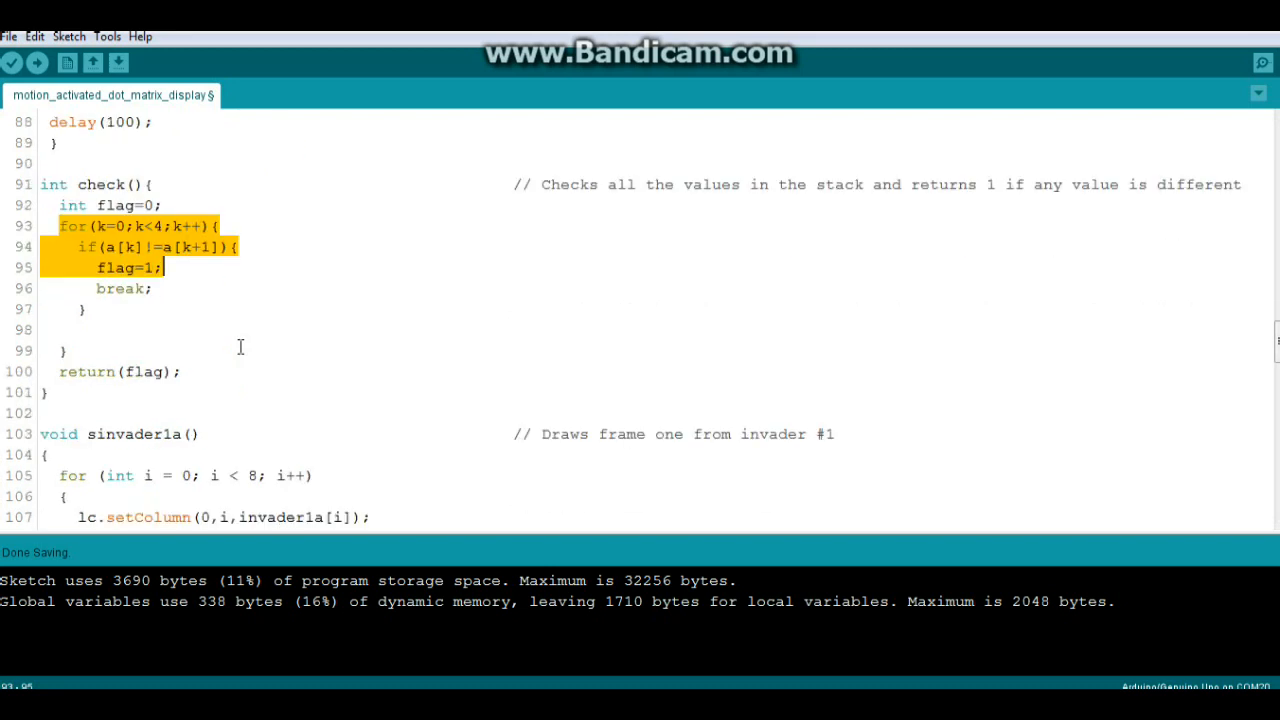
scroll(down, 3)
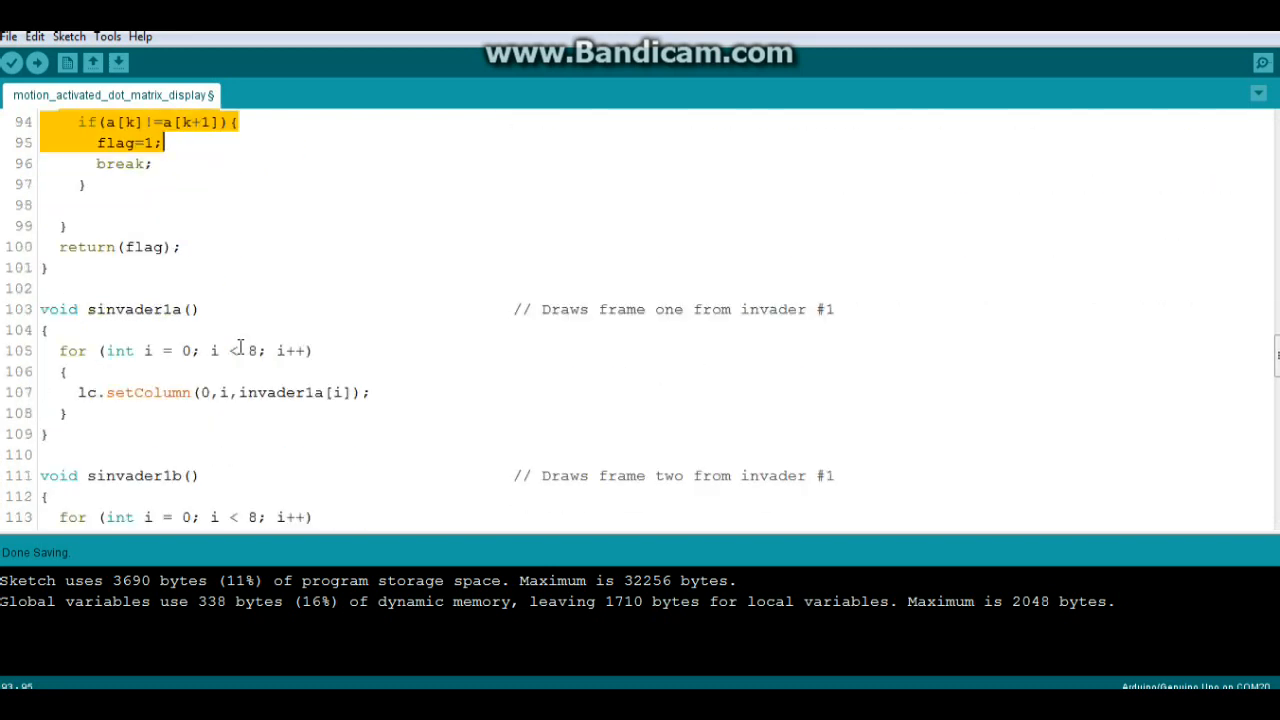
mouse_move(252, 332)
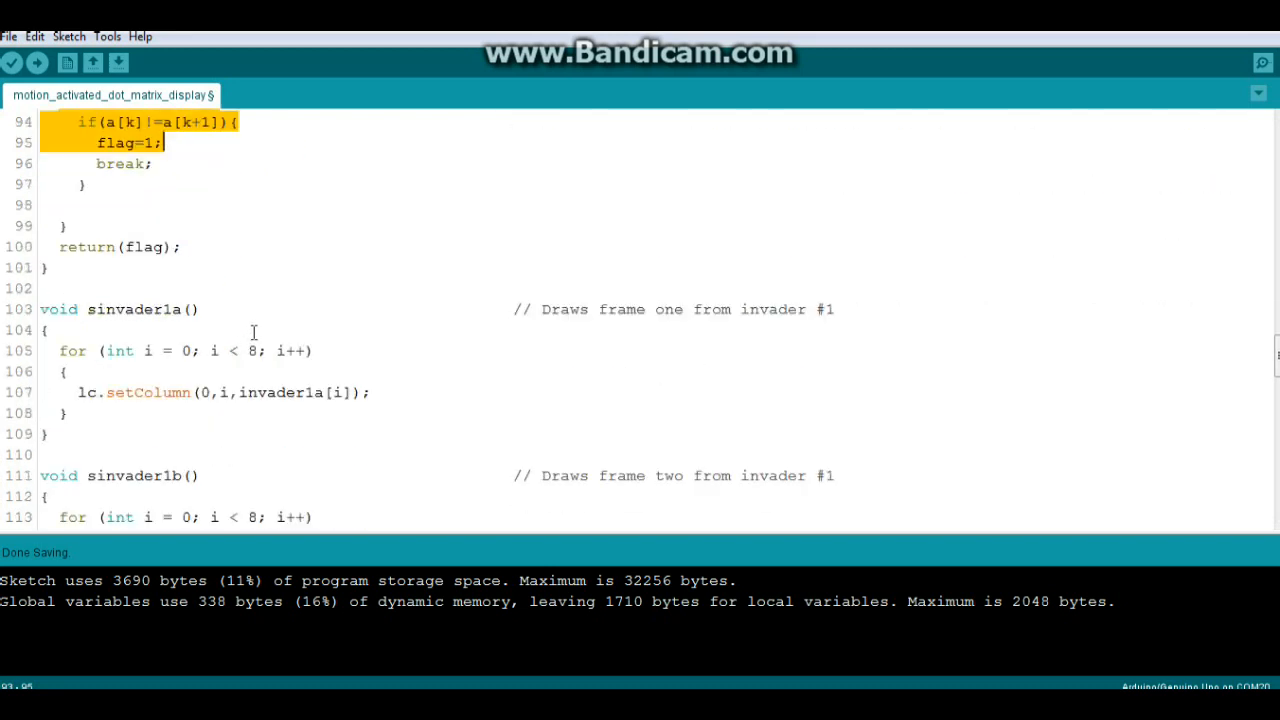
scroll(down, 3)
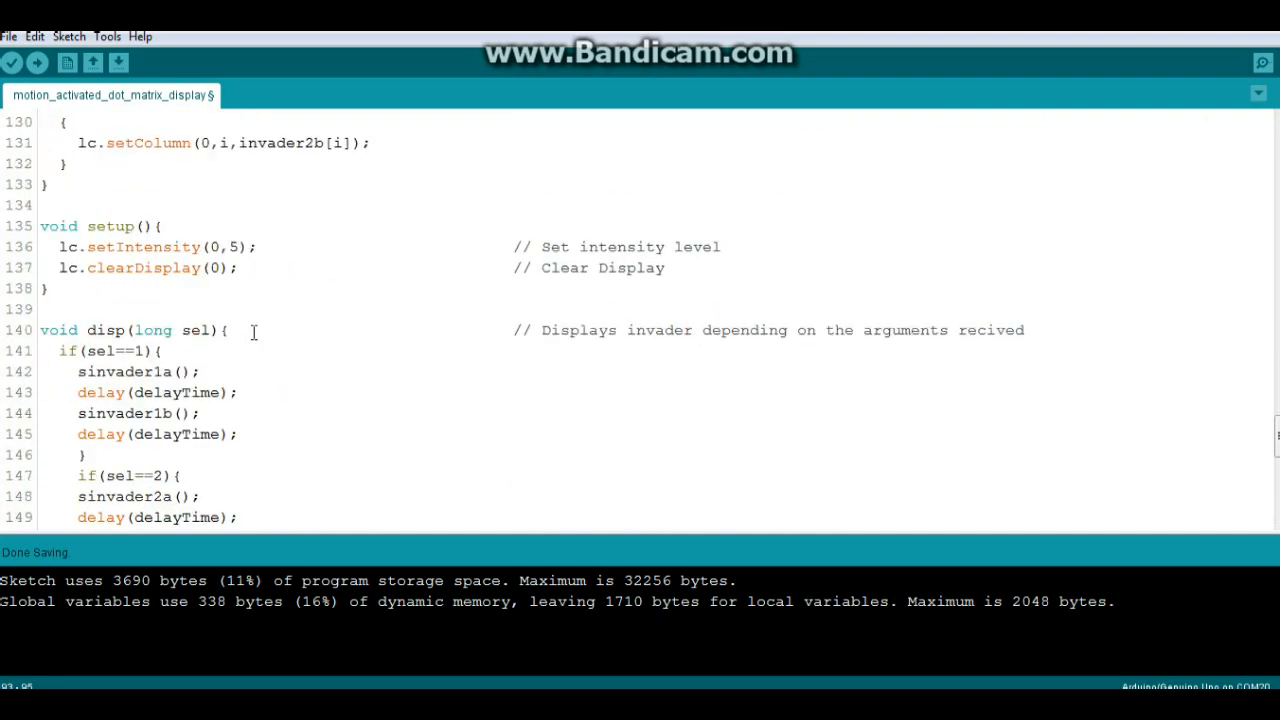
Scroll through loop()'s lister/check and display logic, then back up to sinvader1b() and sinvader2a()
scroll(down, 3)
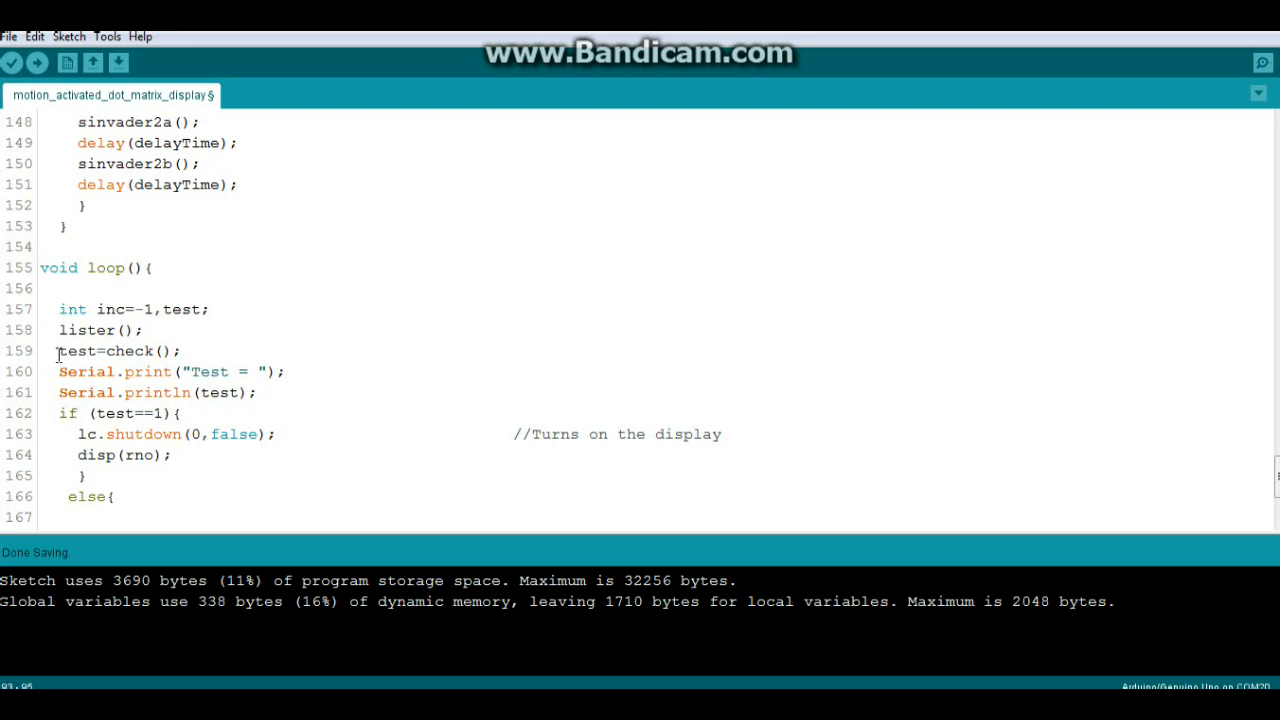
mouse_move(192, 350)
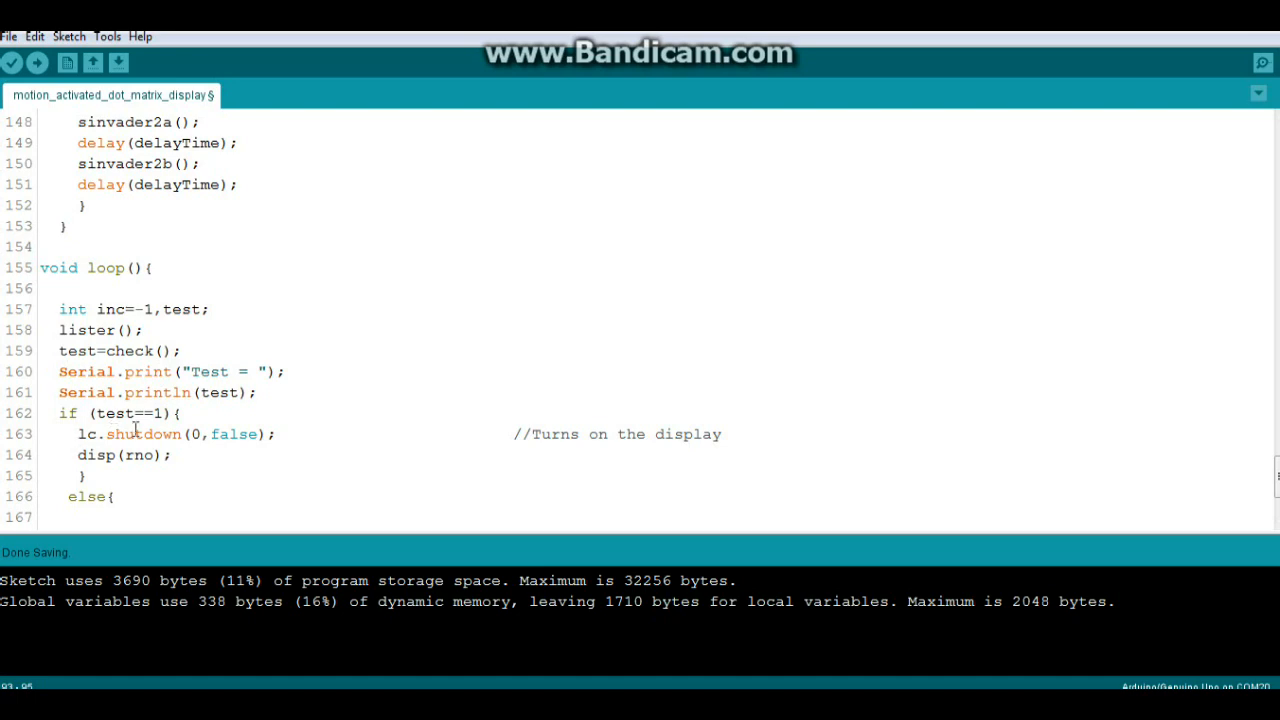
scroll(down, 3)
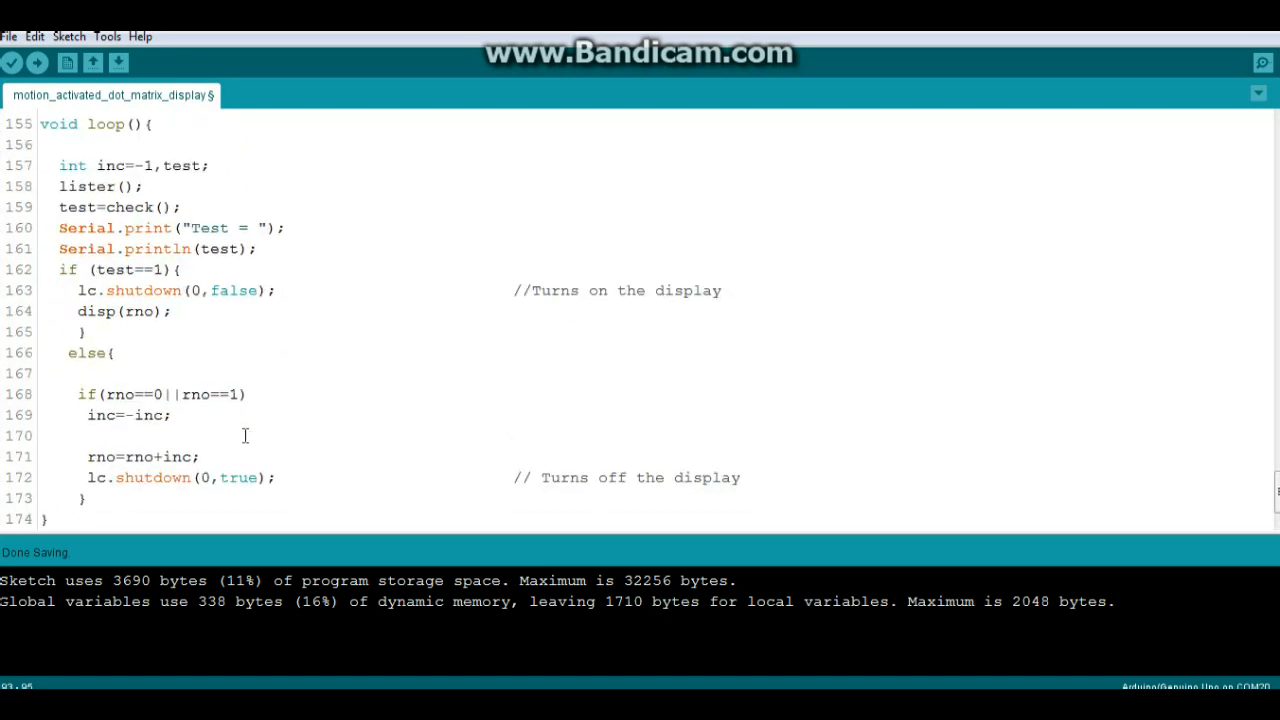
scroll(up, 3)
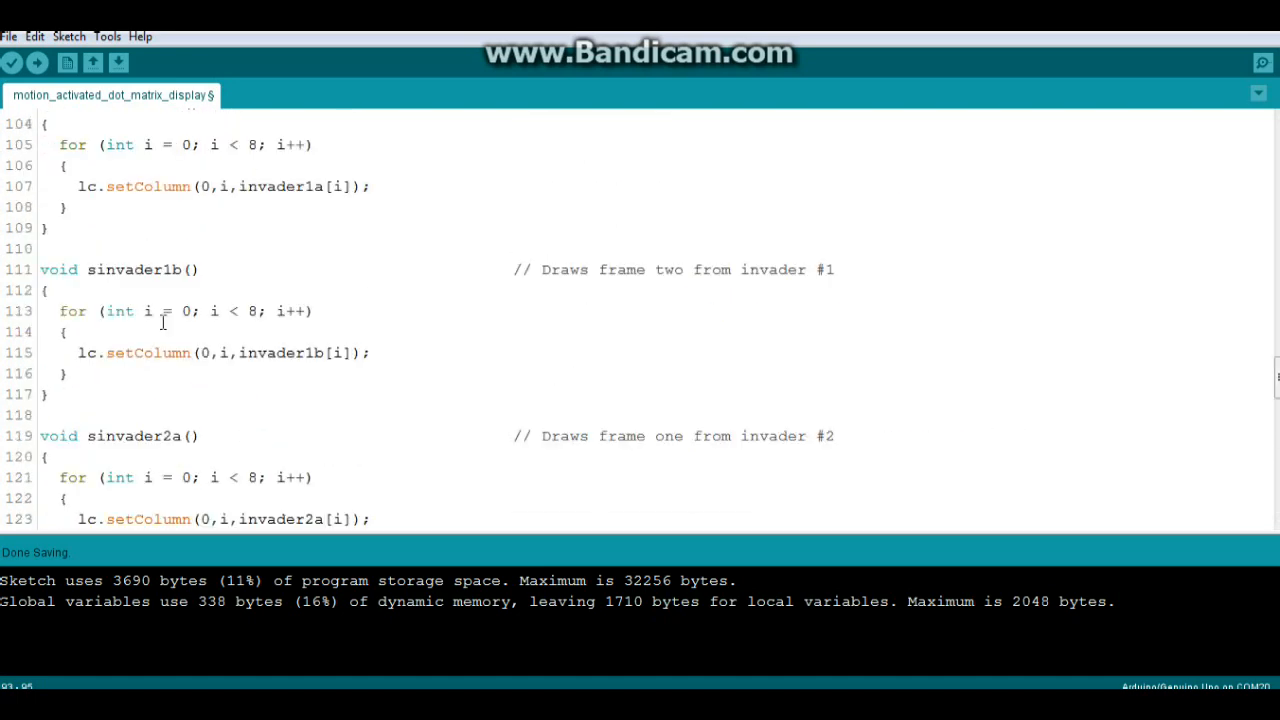
Highlight the loop limit 8 and invader1a[i] in sinvader1a(), then scroll up to the bitmap arrays
scroll(up, 3)
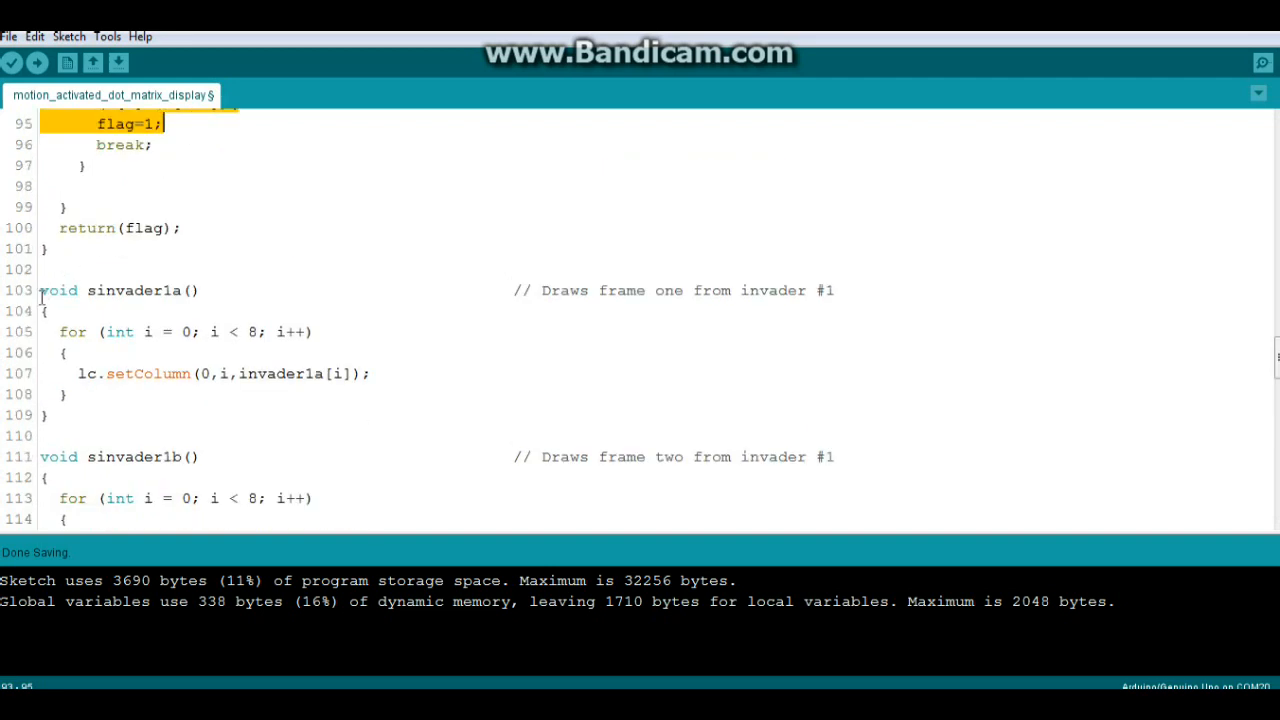
mouse_move(134, 384)
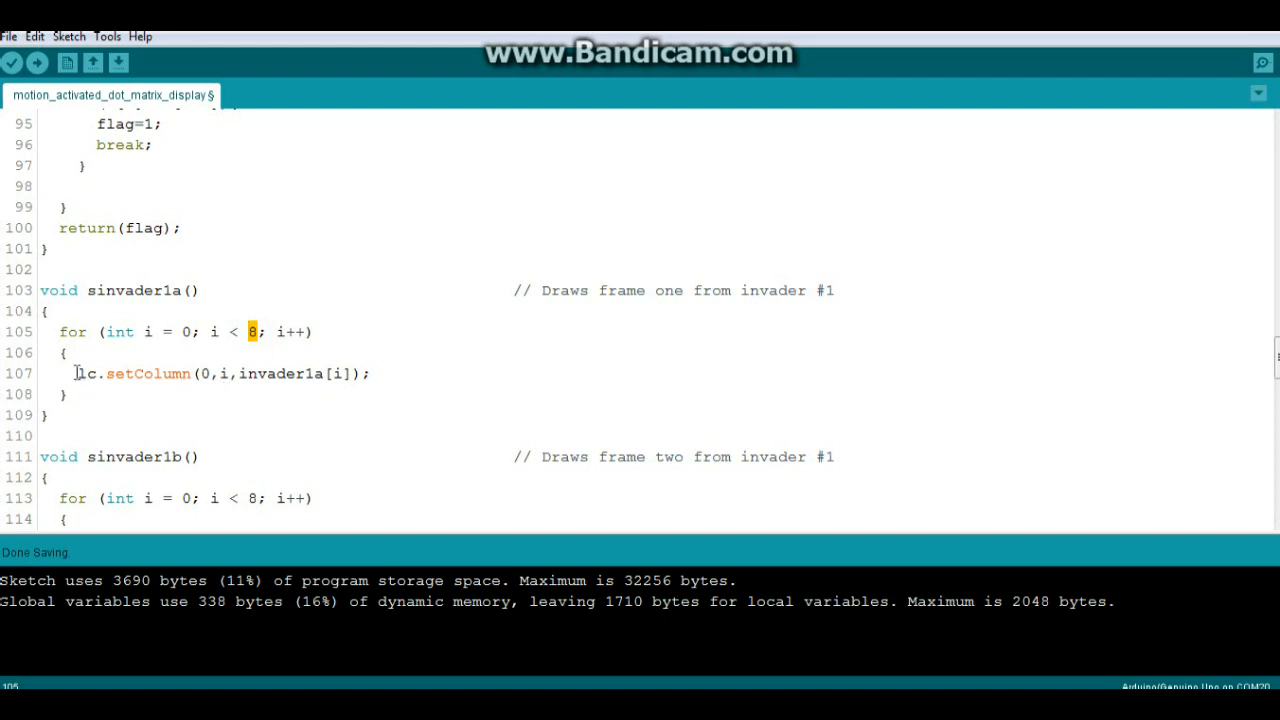
double_click(132, 374)
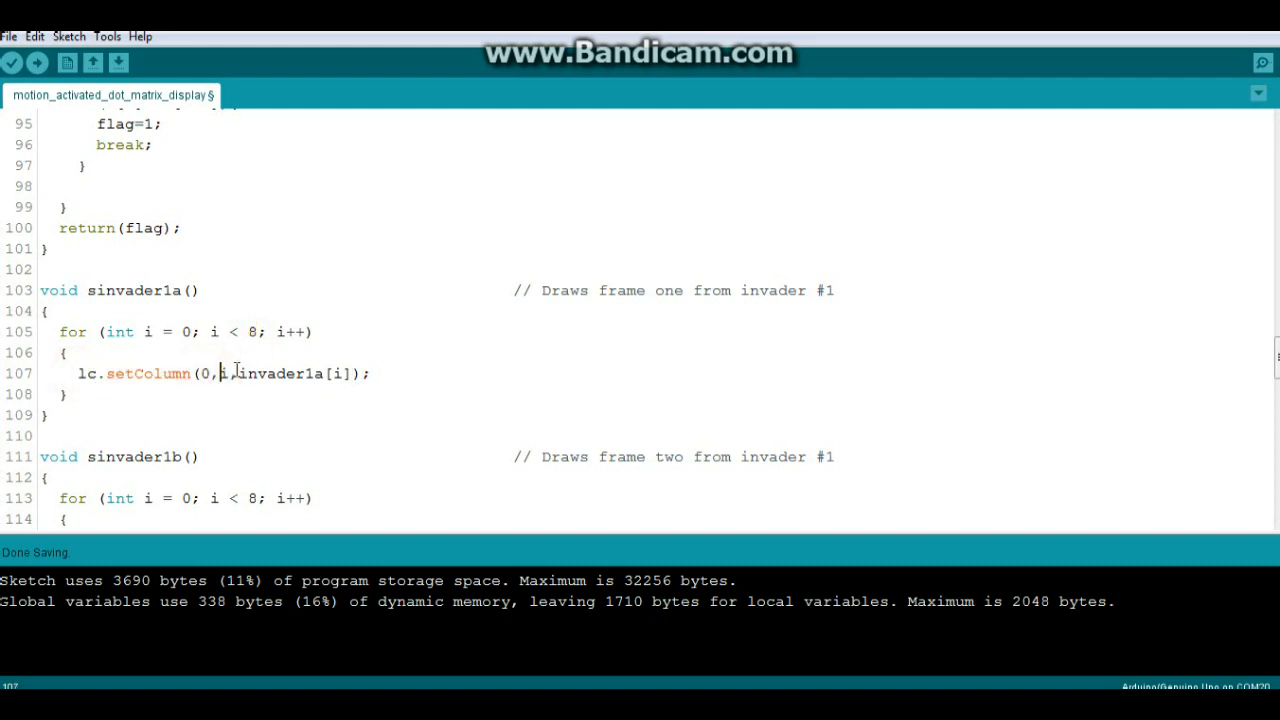
double_click(296, 374)
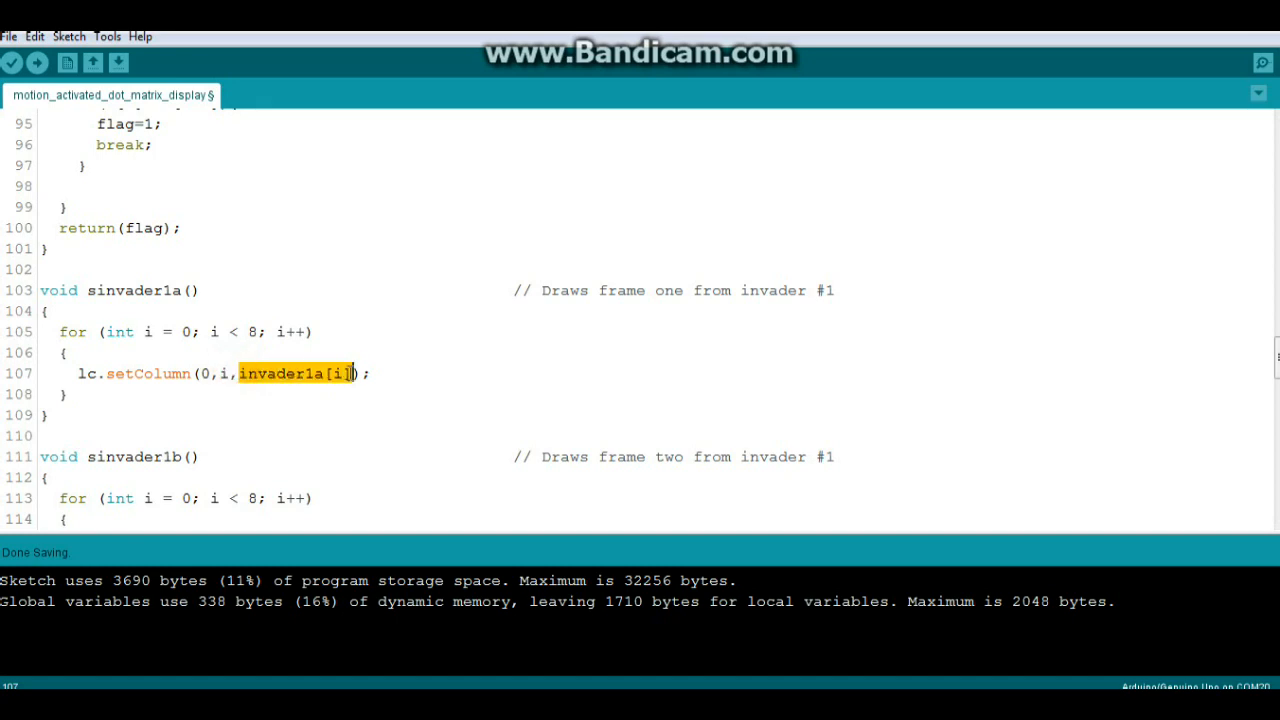
scroll(up, 3)
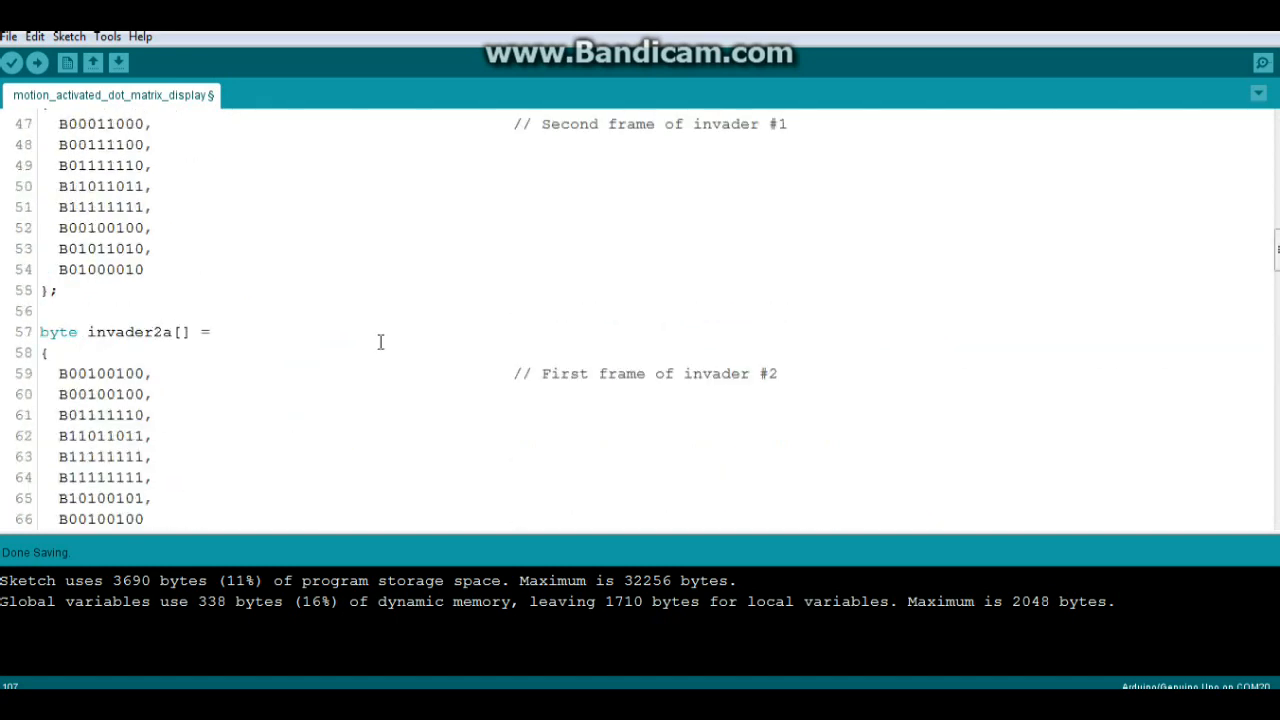
Scroll back to the top header comment and the LedControl.h include at line 1
scroll(down, 3)
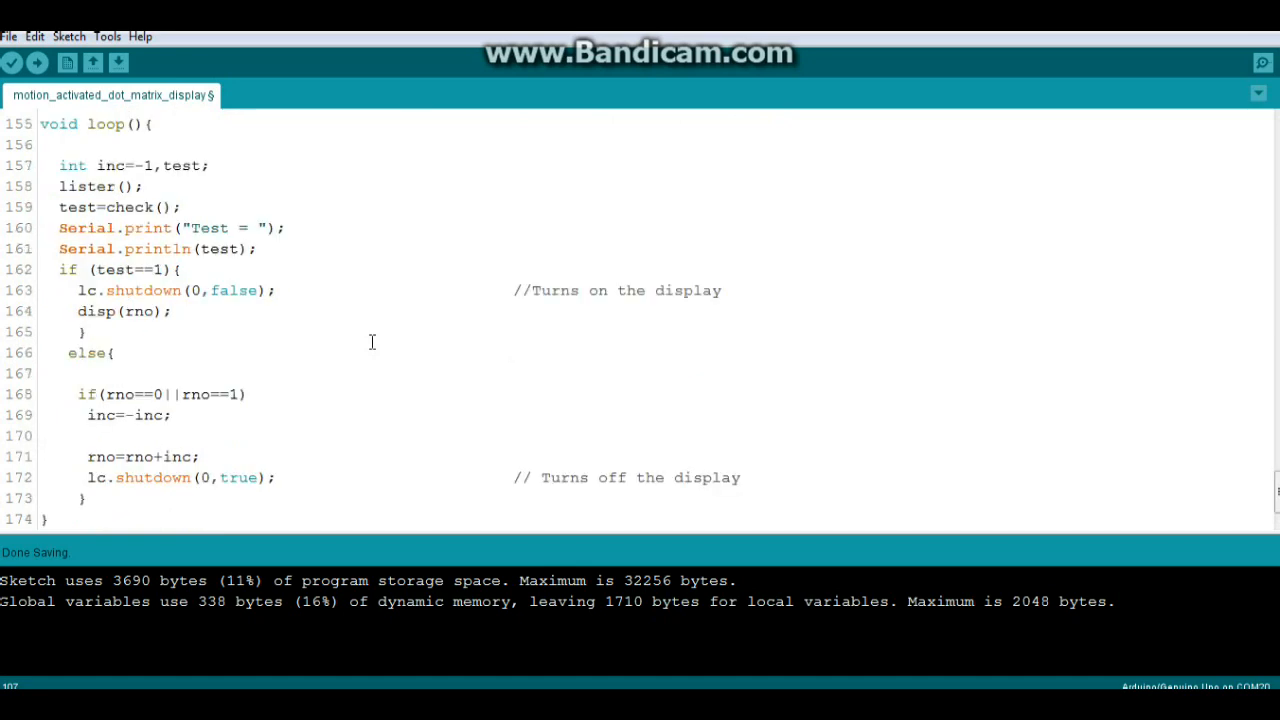
scroll(up, 3)
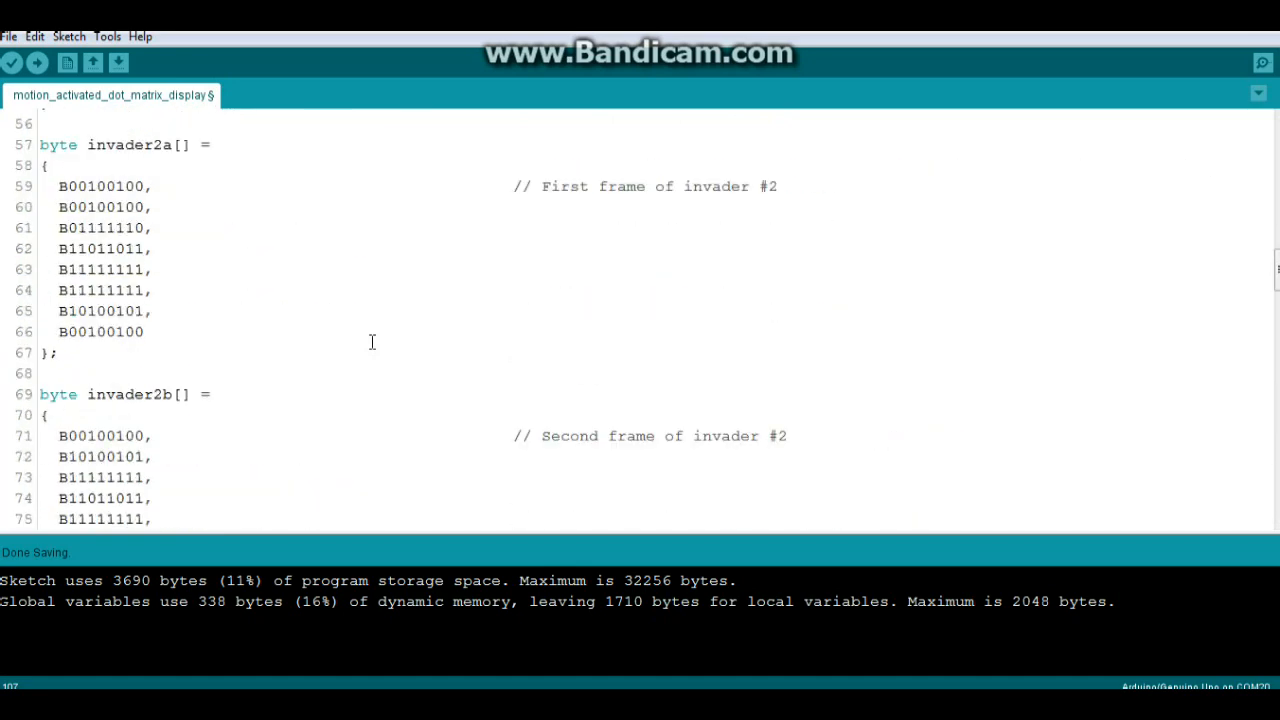
scroll(up, 3)
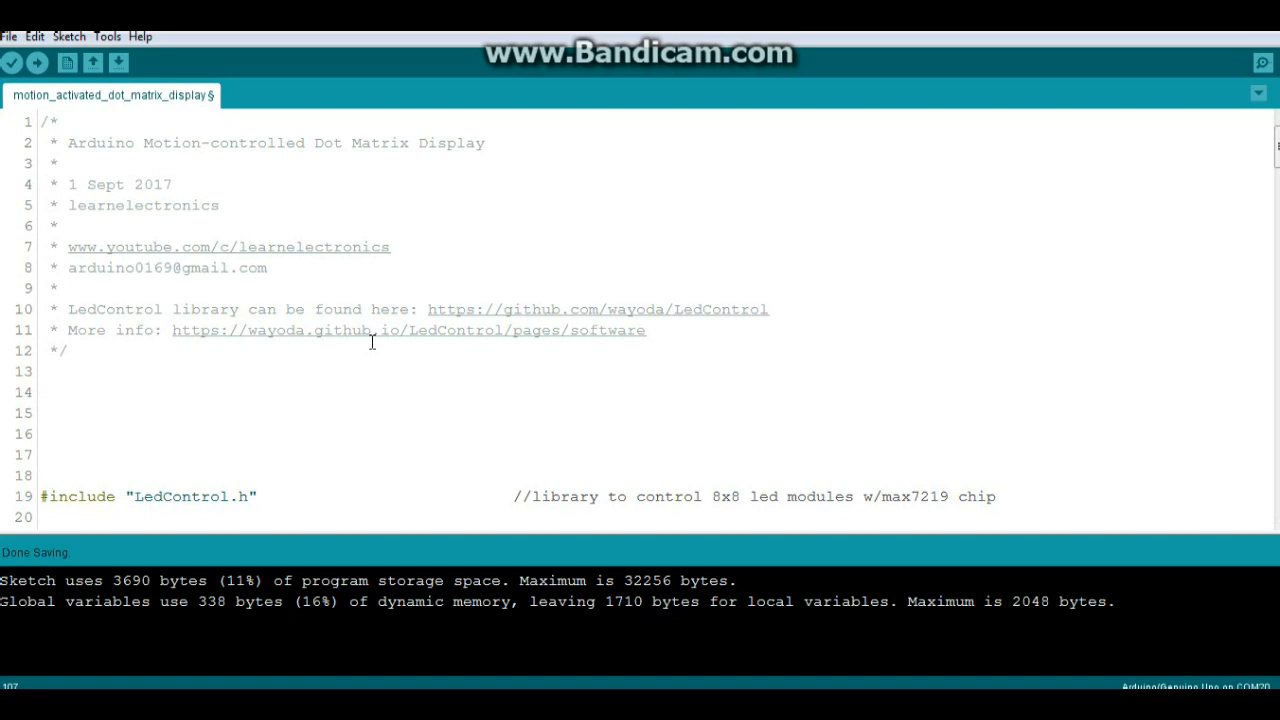
mouse_move(1196, 36)
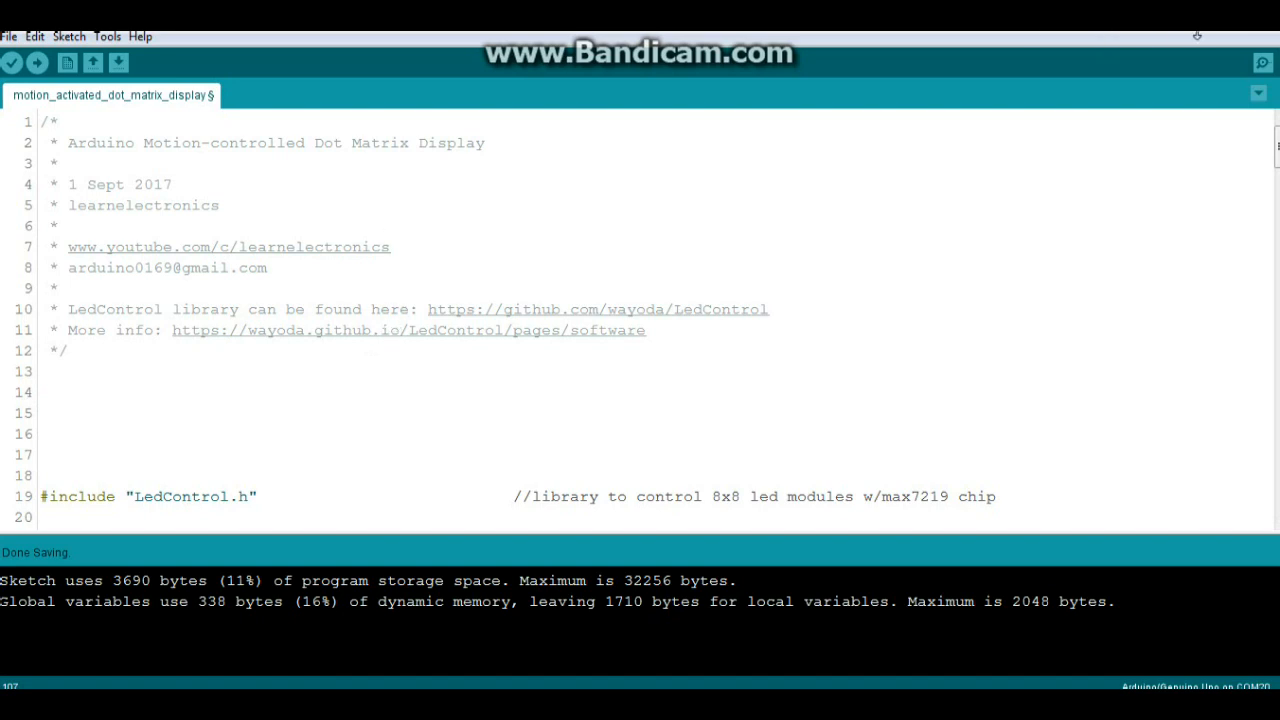